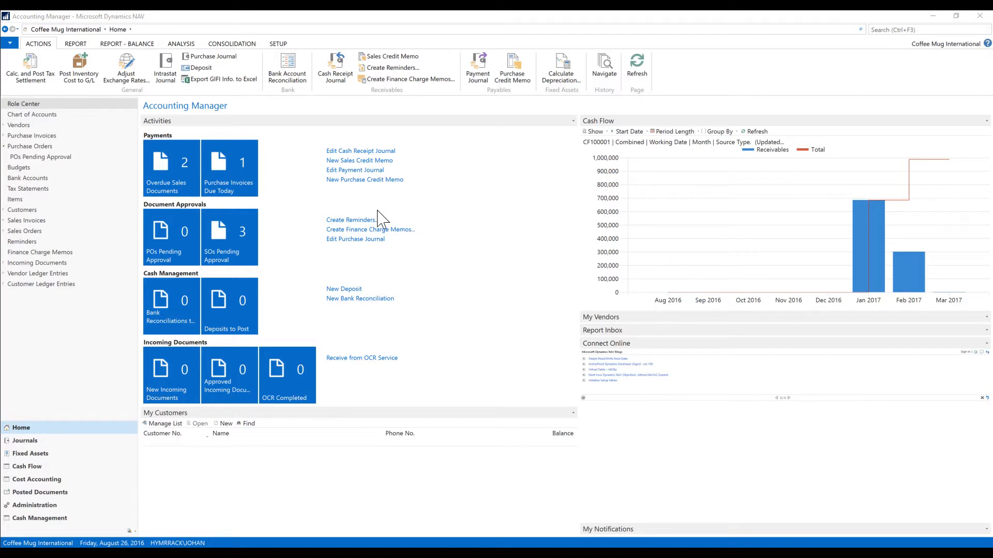
{"action": "mouse_move", "coordinate": [170, 100]}
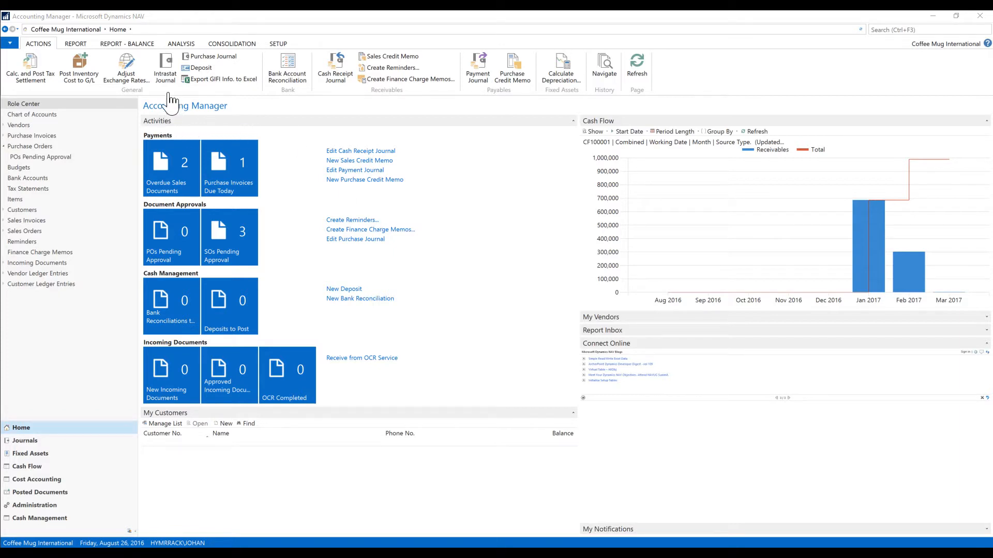
{"action": "mouse_move", "coordinate": [125, 69]}
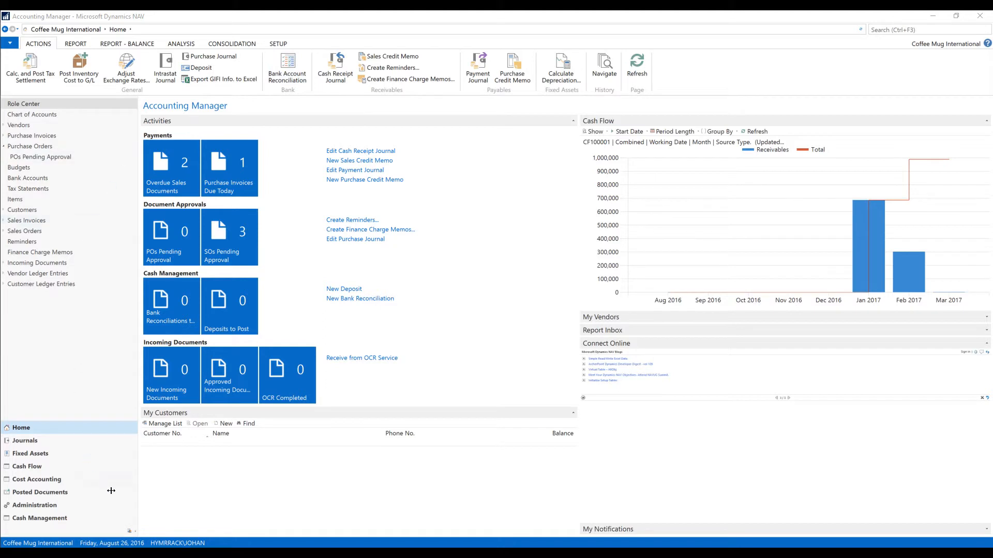
{"action": "mouse_move", "coordinate": [327, 348]}
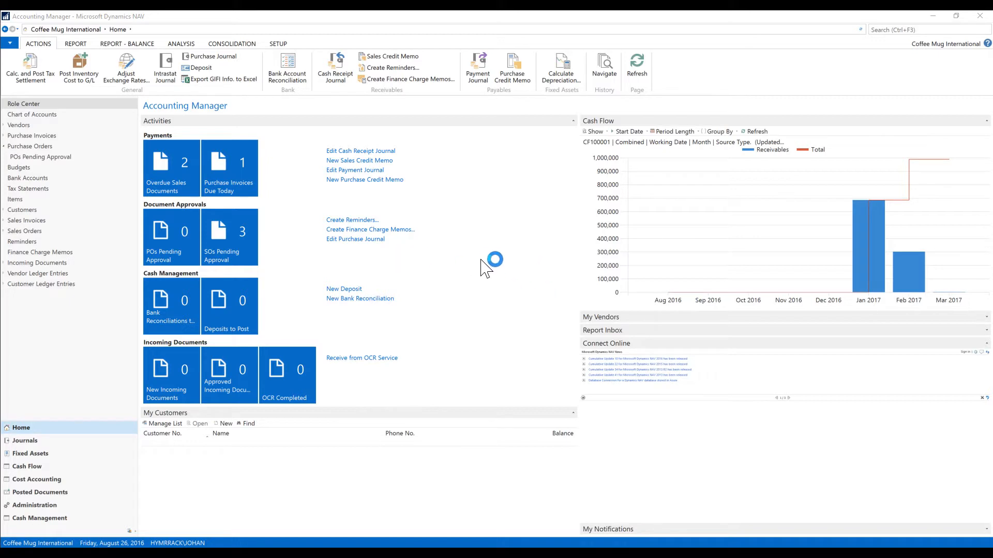
{"action": "mouse_move", "coordinate": [409, 131]}
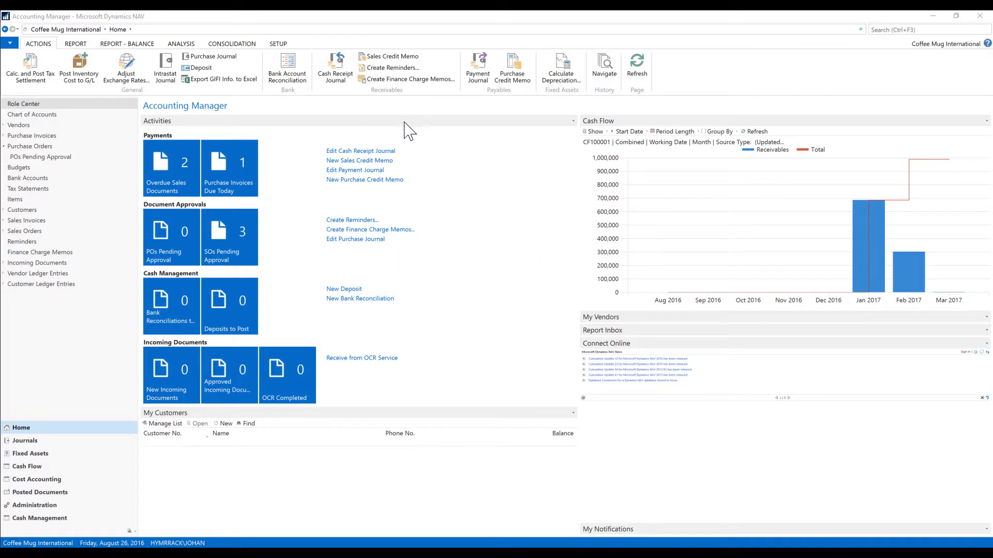
{"action": "mouse_move", "coordinate": [316, 137]}
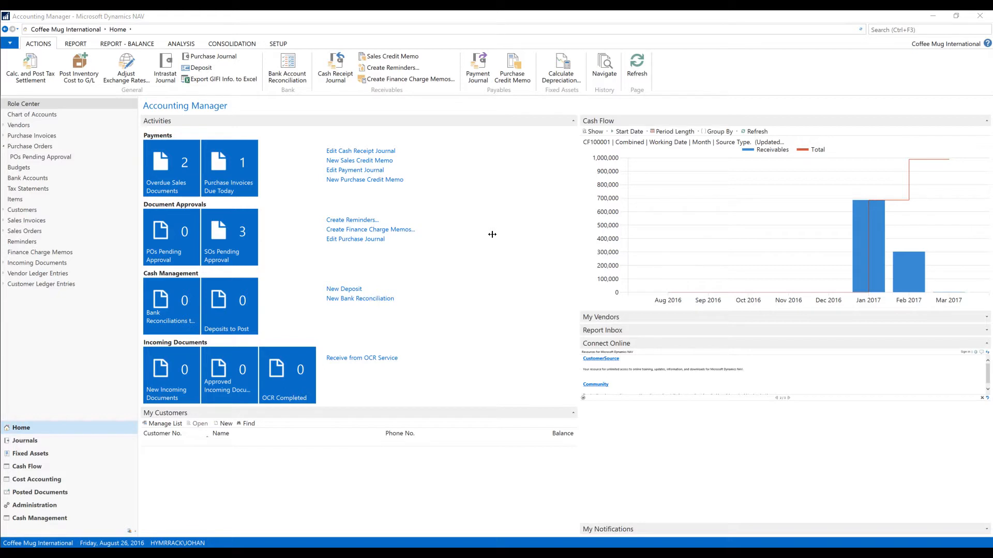
{"action": "mouse_move", "coordinate": [495, 227]}
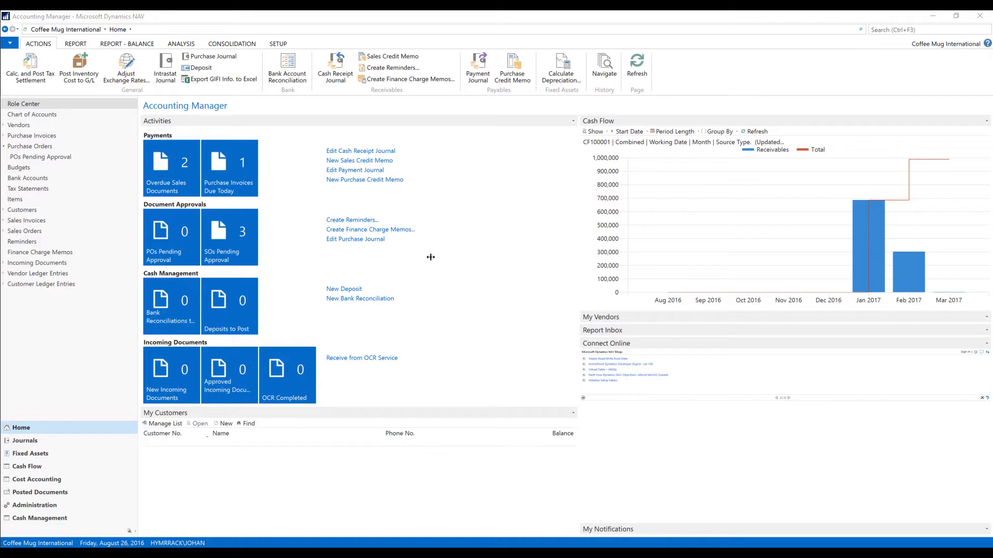
{"action": "mouse_move", "coordinate": [350, 215]}
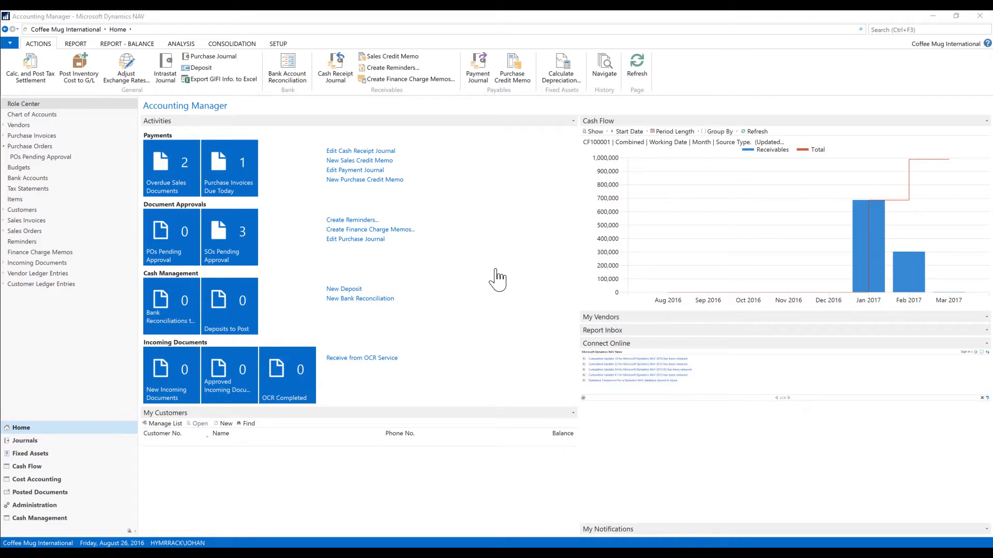
{"action": "mouse_move", "coordinate": [892, 44]}
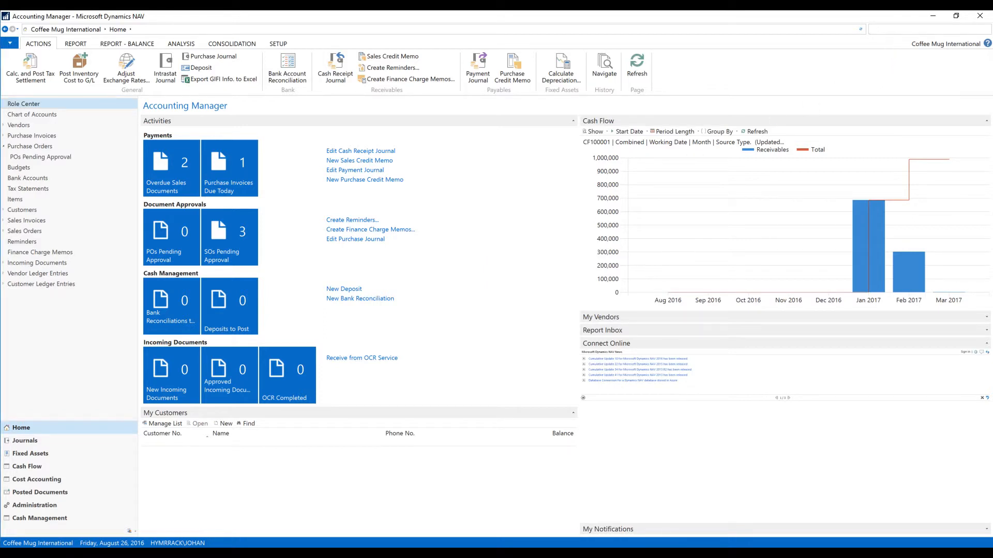
Assign the user the ORDER PROCESSOR profile in User Personalization, replacing ACCOUNTING MANAGER
{"action": "type", "text": "personal"}
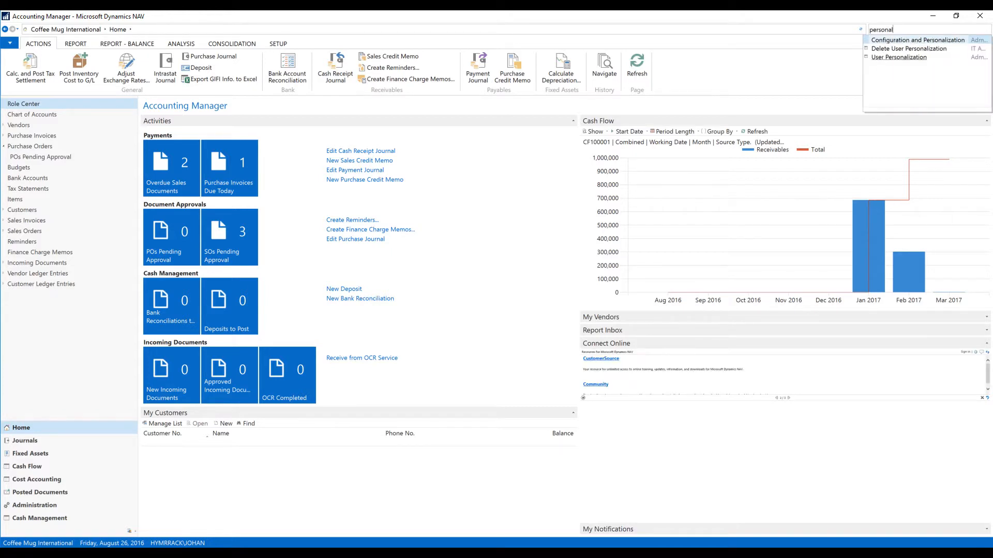
{"action": "left_click", "coordinate": [898, 57]}
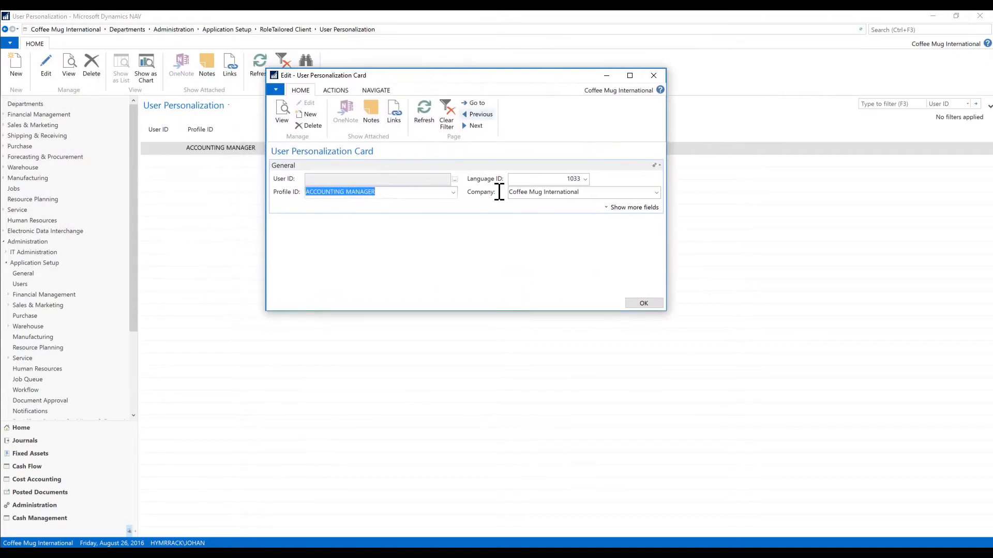
{"action": "left_click", "coordinate": [453, 192]}
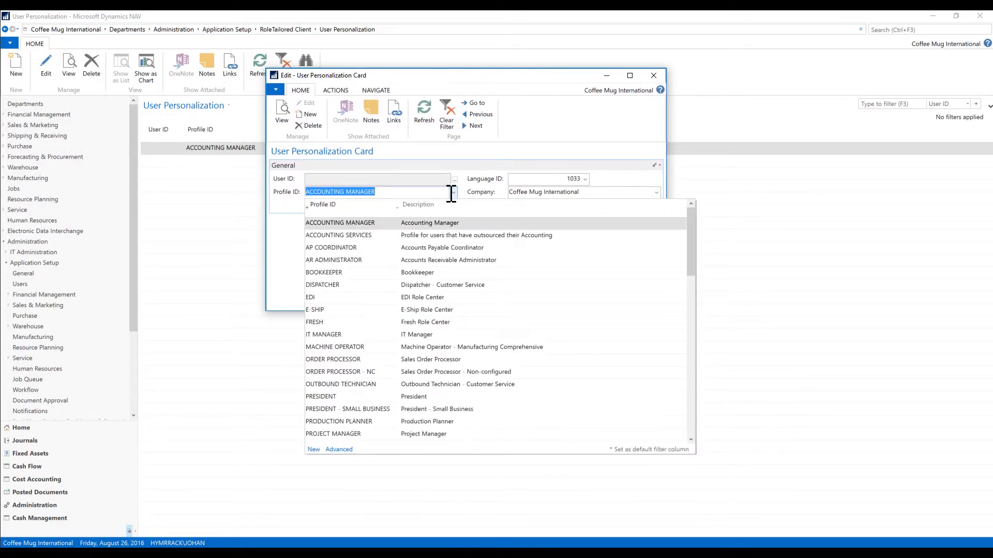
{"action": "mouse_move", "coordinate": [687, 225]}
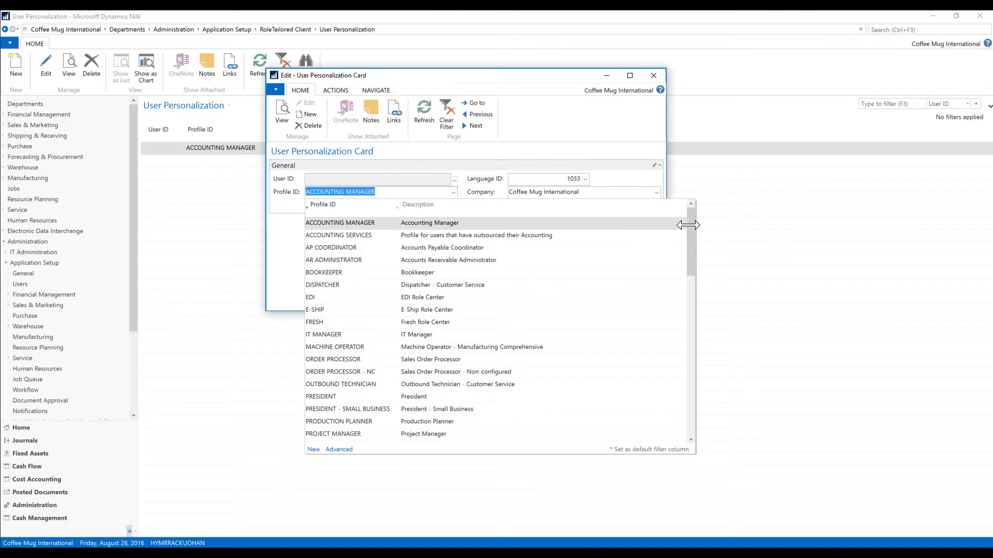
{"action": "scroll", "scroll_direction": "down", "scroll_amount": 3}
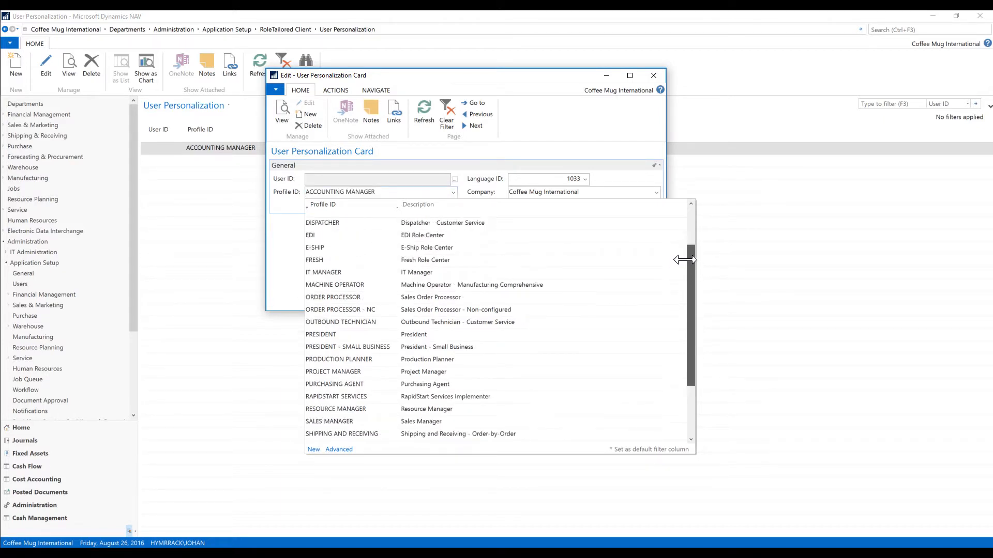
{"action": "scroll", "scroll_direction": "down", "scroll_amount": 3}
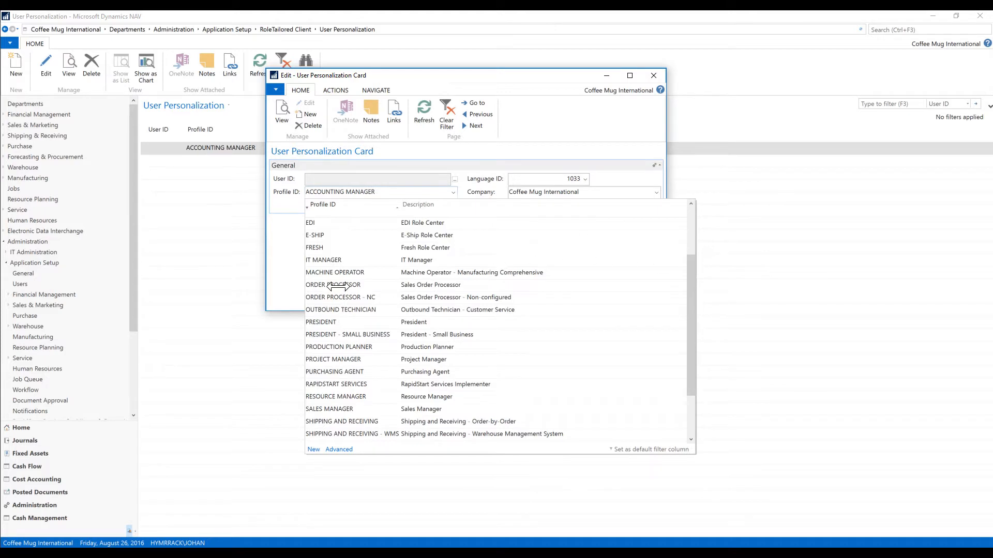
{"action": "left_click", "coordinate": [333, 284]}
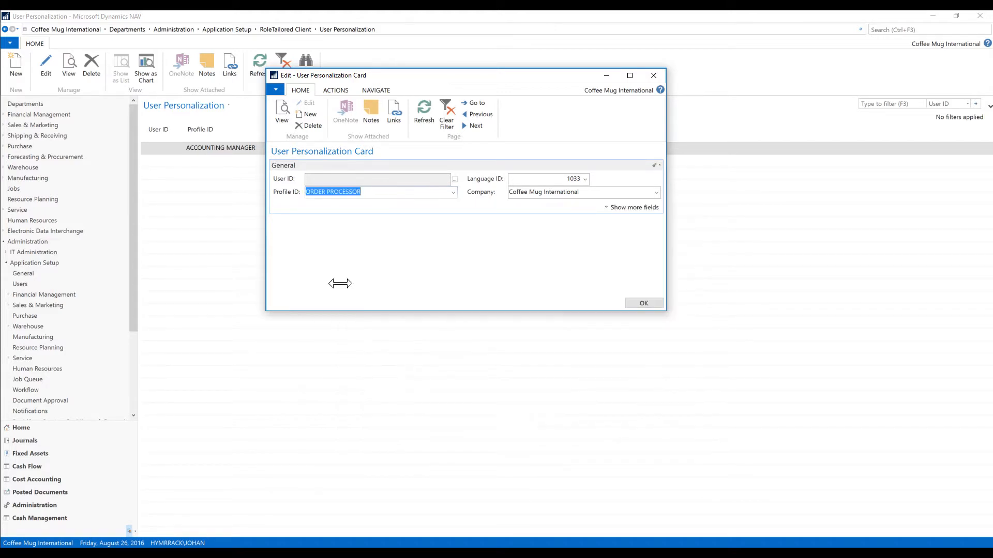
{"action": "left_click", "coordinate": [642, 303]}
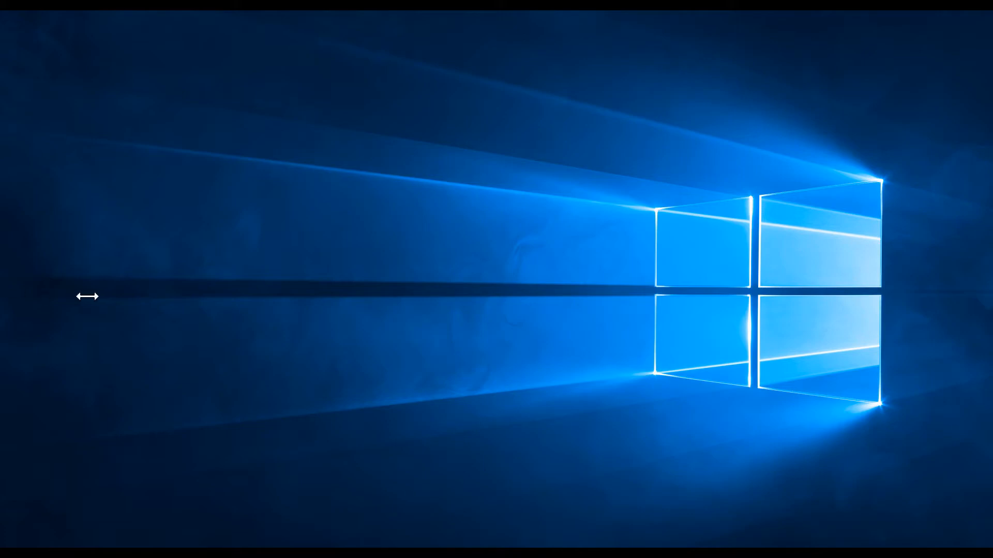
{"action": "mouse_move", "coordinate": [250, 271]}
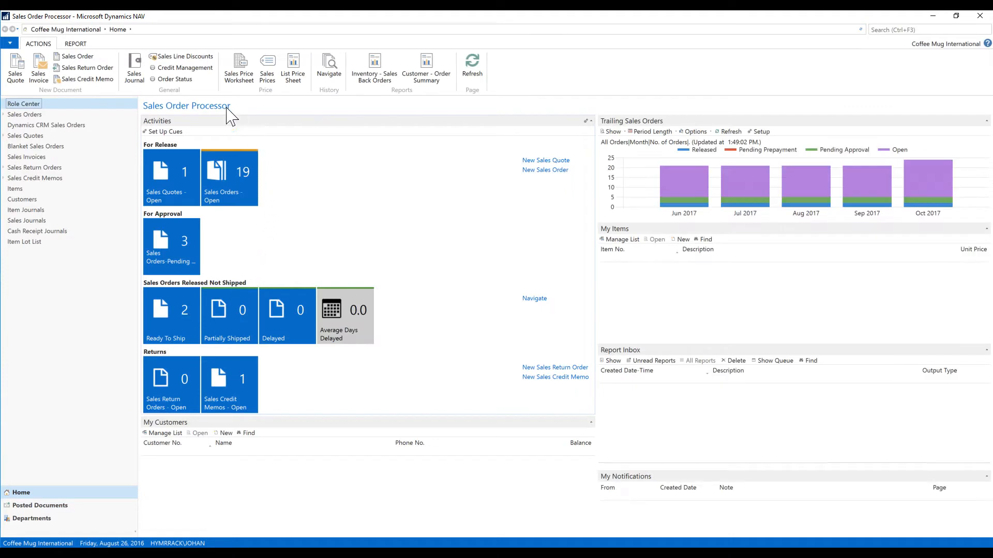
{"action": "mouse_move", "coordinate": [204, 310]}
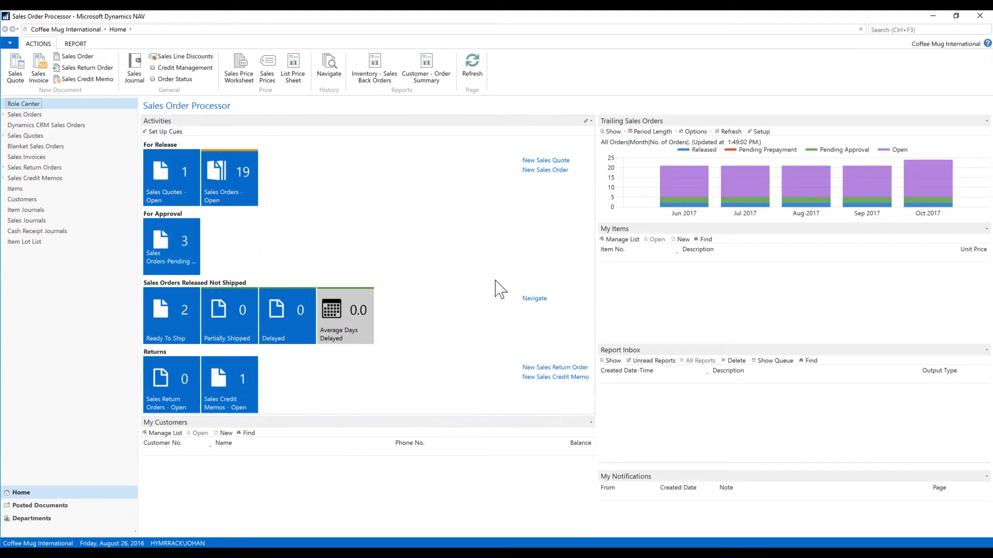
{"action": "mouse_move", "coordinate": [185, 125]}
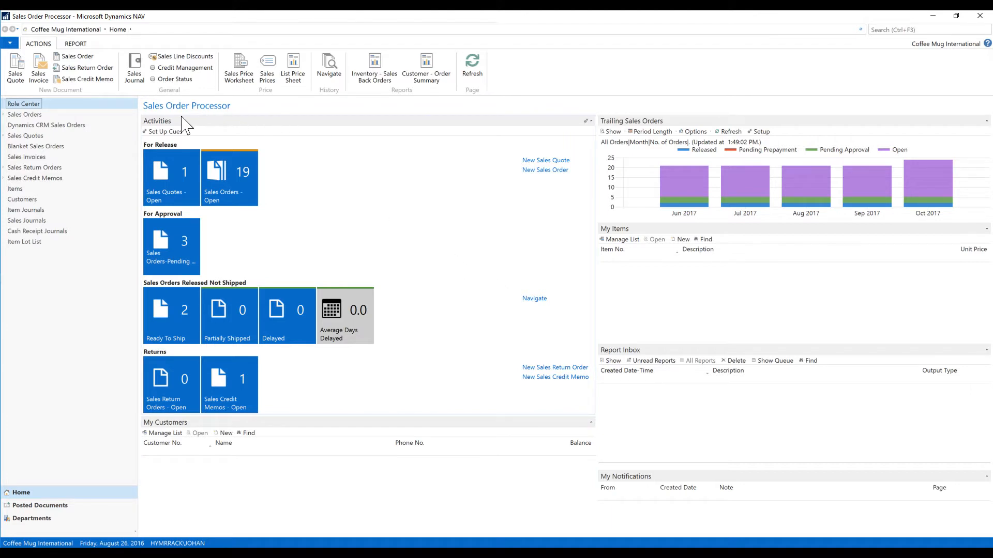
{"action": "mouse_move", "coordinate": [394, 256]}
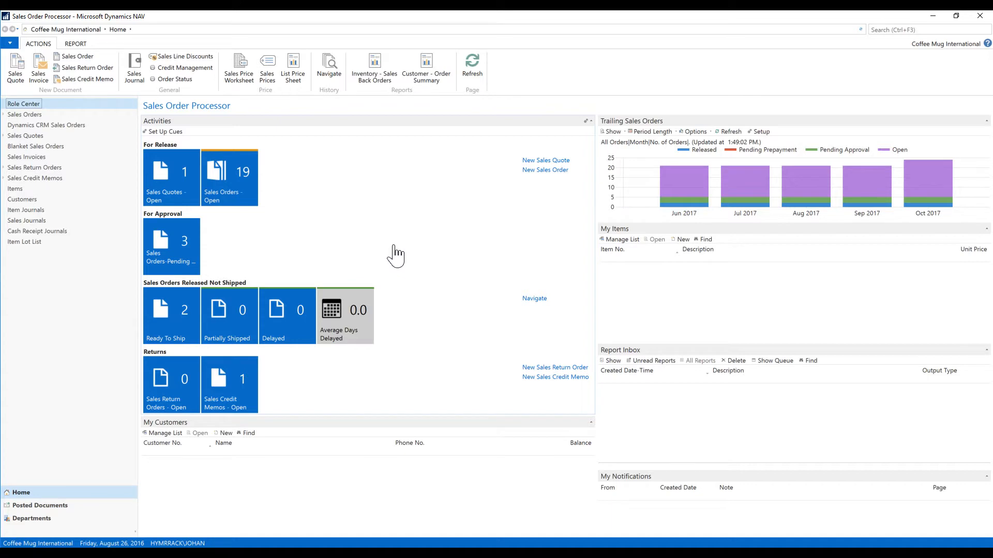
{"action": "mouse_move", "coordinate": [223, 115]}
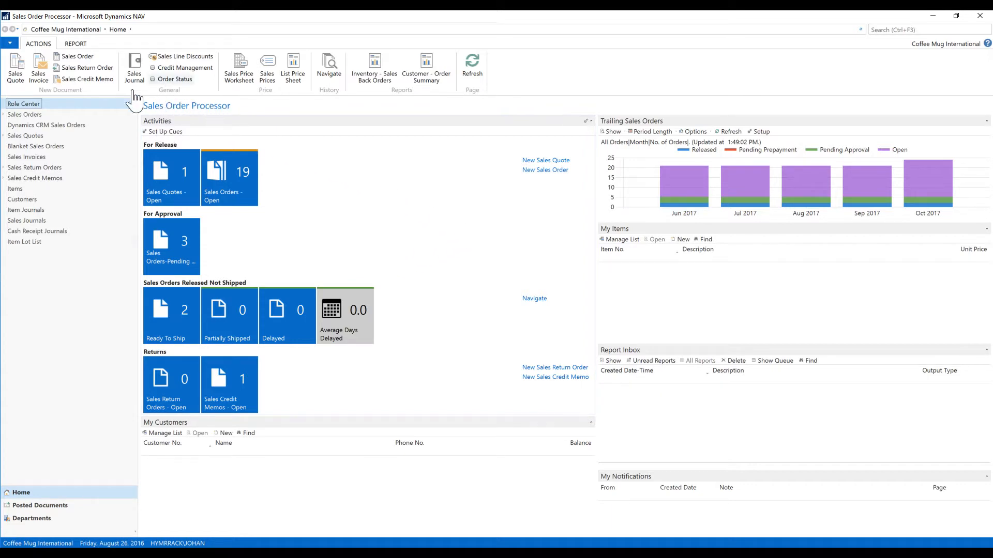
{"action": "mouse_move", "coordinate": [513, 235]}
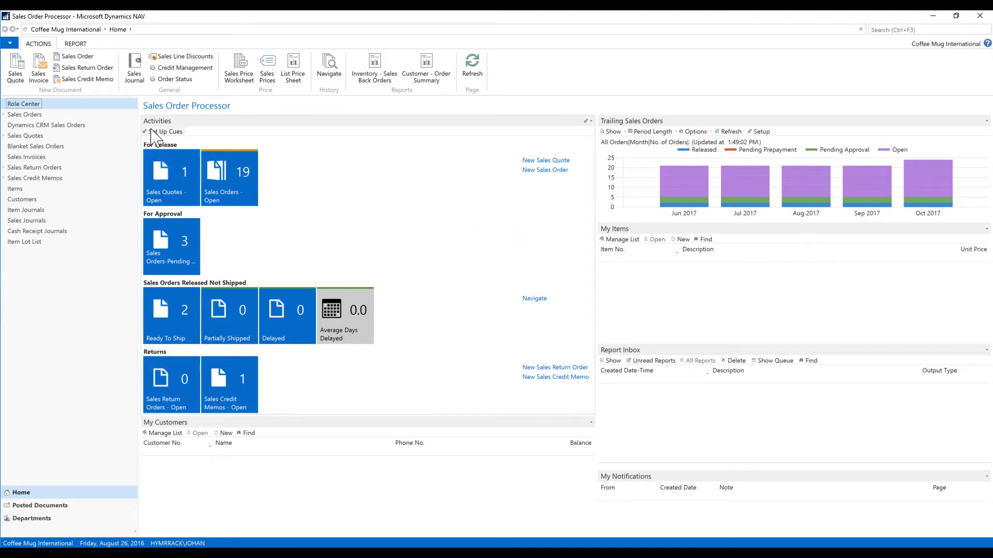
{"action": "mouse_move", "coordinate": [326, 226]}
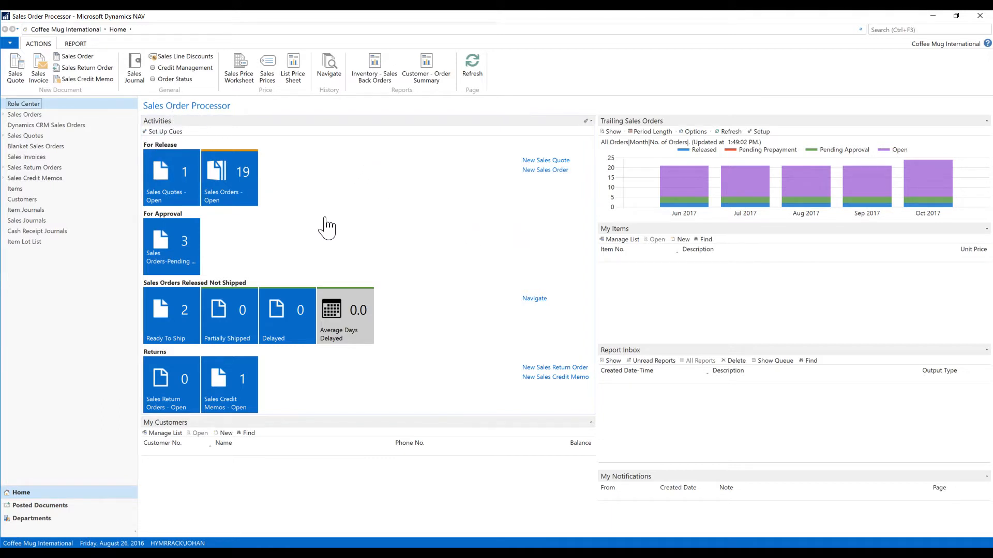
Search 'user per', edit the ORDER PROCESSOR personalization record and show the Profile ID lookup list
{"action": "left_click", "coordinate": [925, 29]}
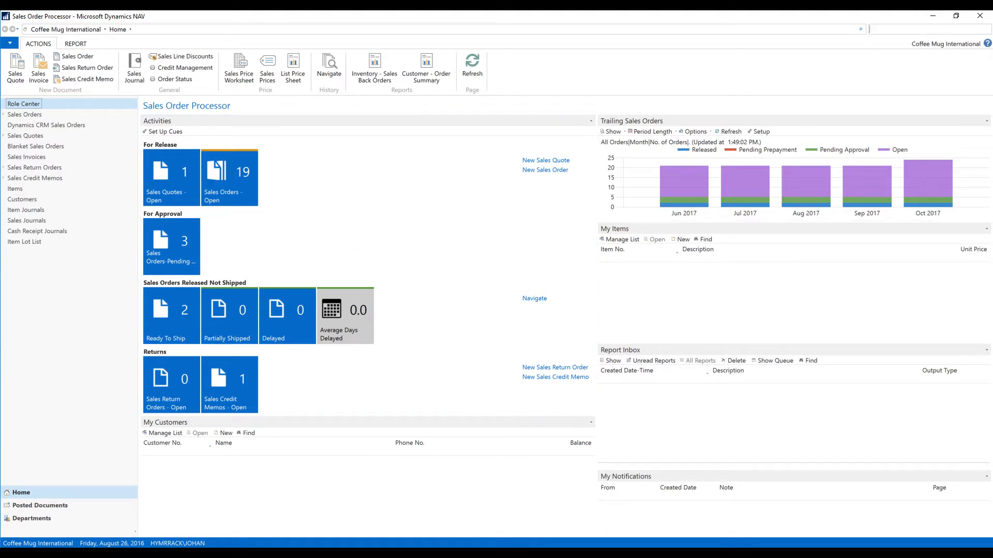
{"action": "type", "text": "u"}
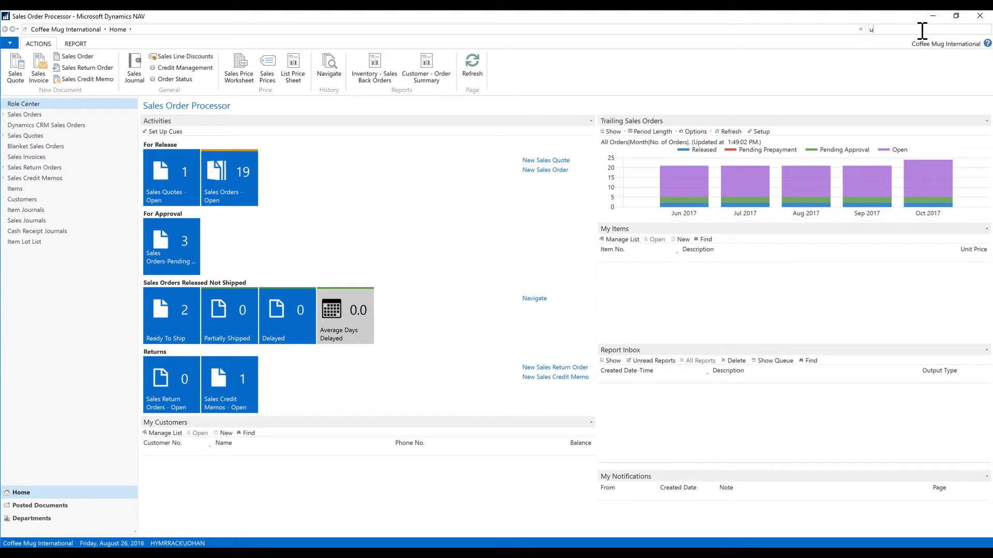
{"action": "type", "text": "ser per"}
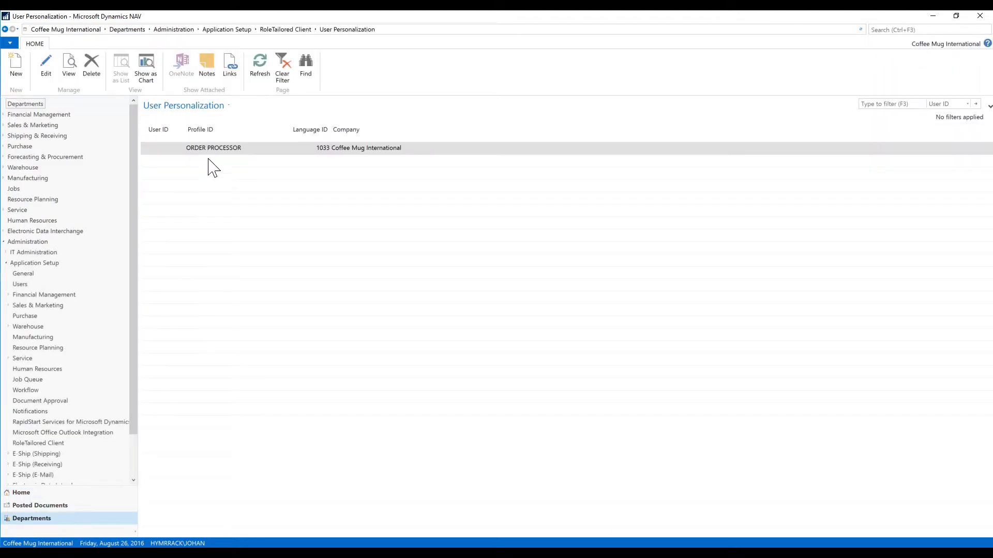
{"action": "double_click", "coordinate": [213, 148]}
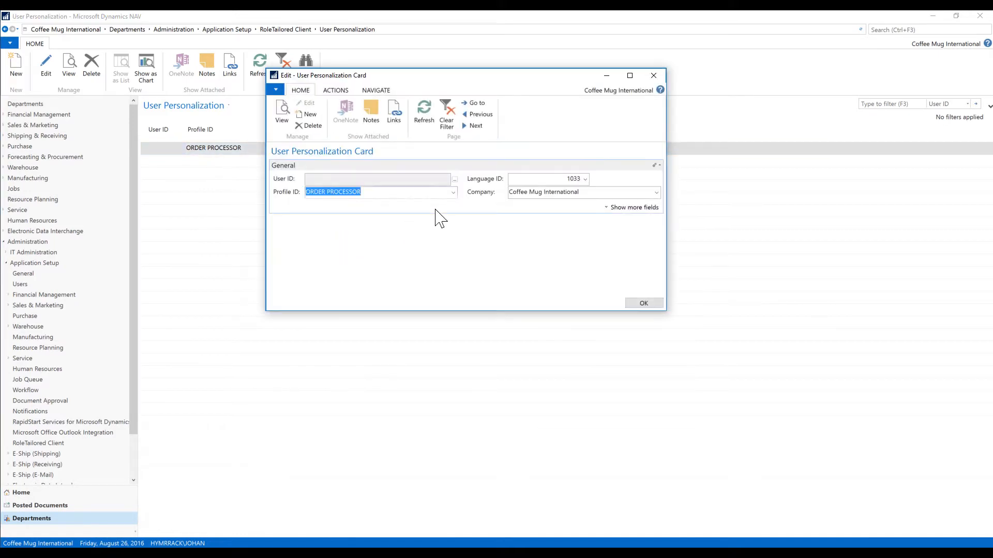
{"action": "left_click", "coordinate": [453, 193]}
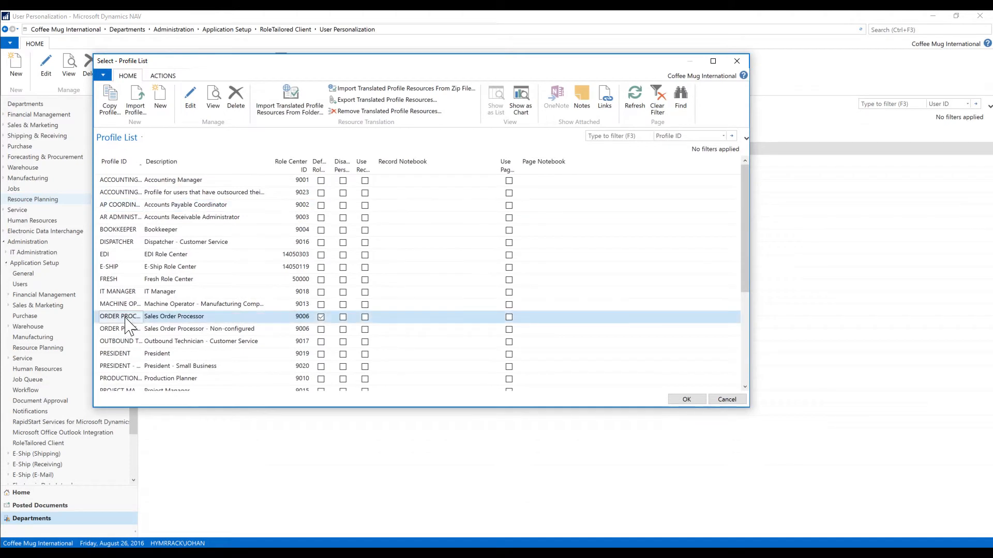
Copy the ORDER PROCESSOR profile to a new profile with ID COFFEESP
{"action": "left_click", "coordinate": [109, 101]}
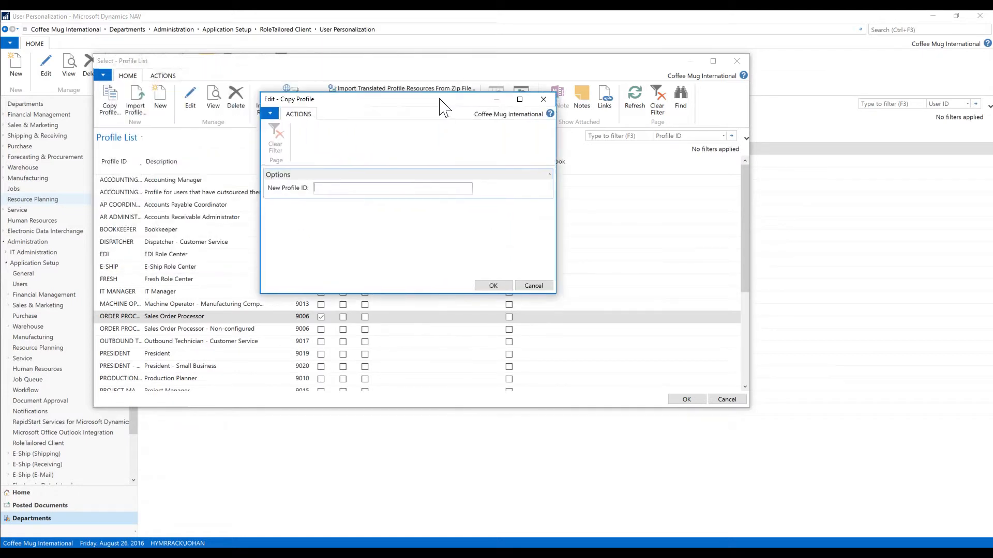
{"action": "type", "text": "COFFEE"}
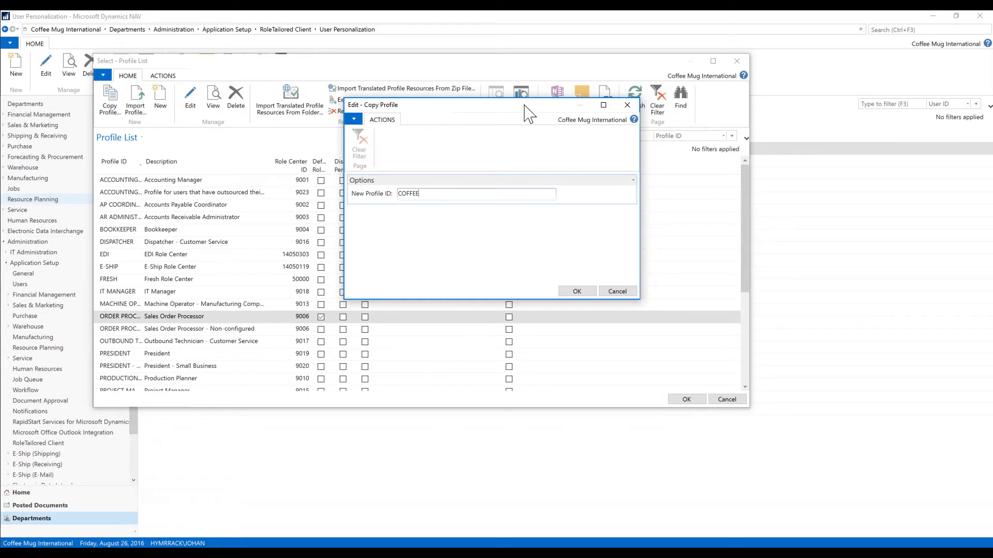
{"action": "type", "text": "SP"}
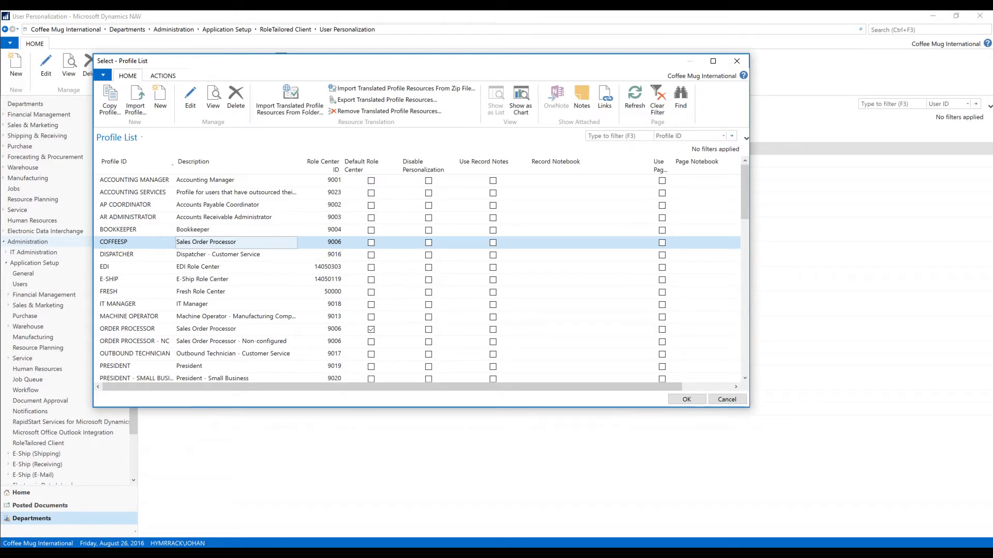
On the COFFEESP profile card enable Default Role Center and Disable Personalization, then close both cards
{"action": "left_click", "coordinate": [189, 101]}
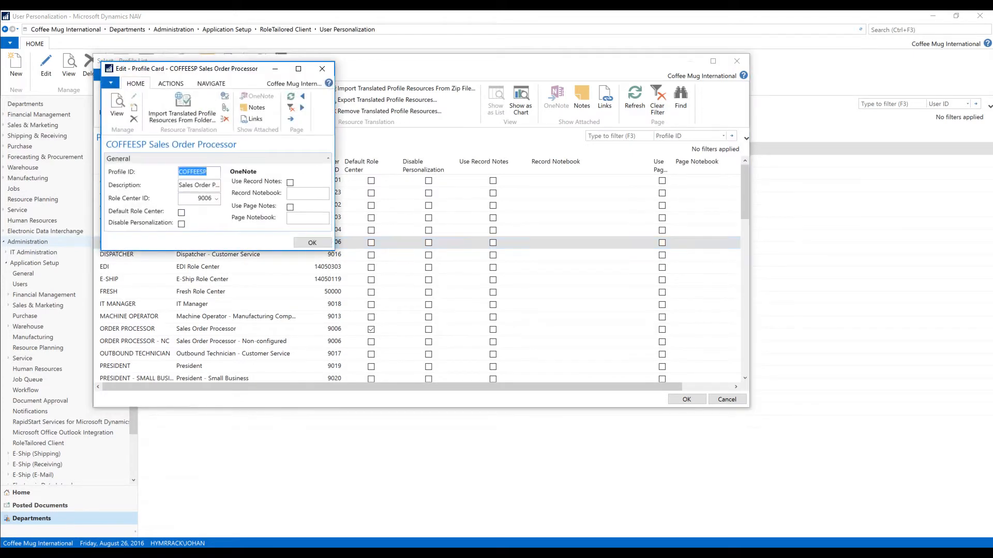
{"action": "left_click", "coordinate": [181, 212]}
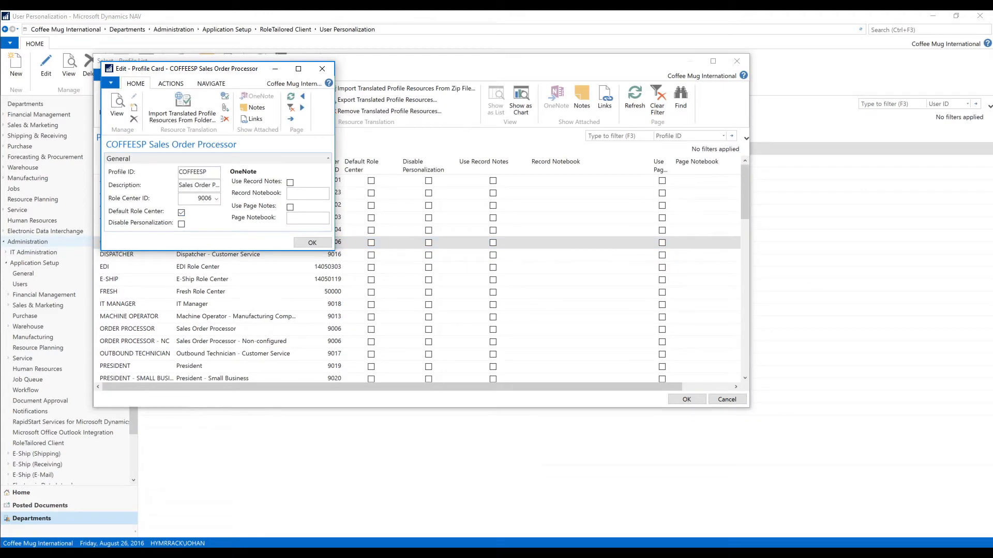
{"action": "left_click", "coordinate": [181, 224]}
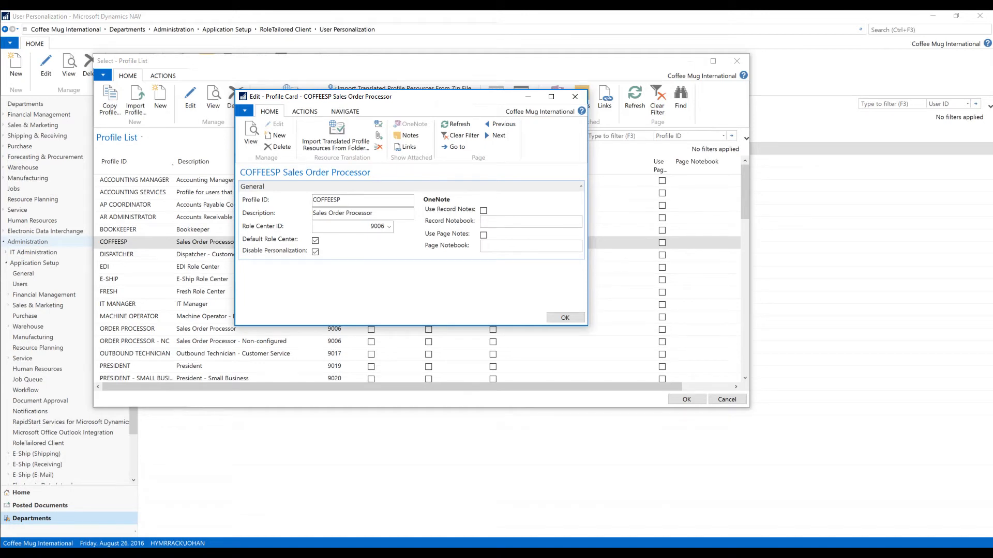
{"action": "left_click", "coordinate": [565, 317]}
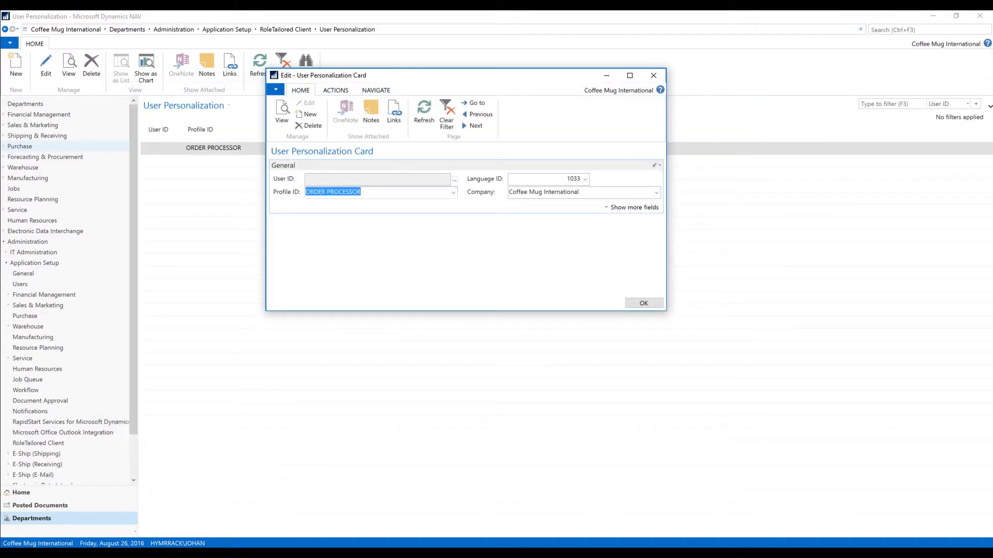
{"action": "left_click", "coordinate": [642, 303]}
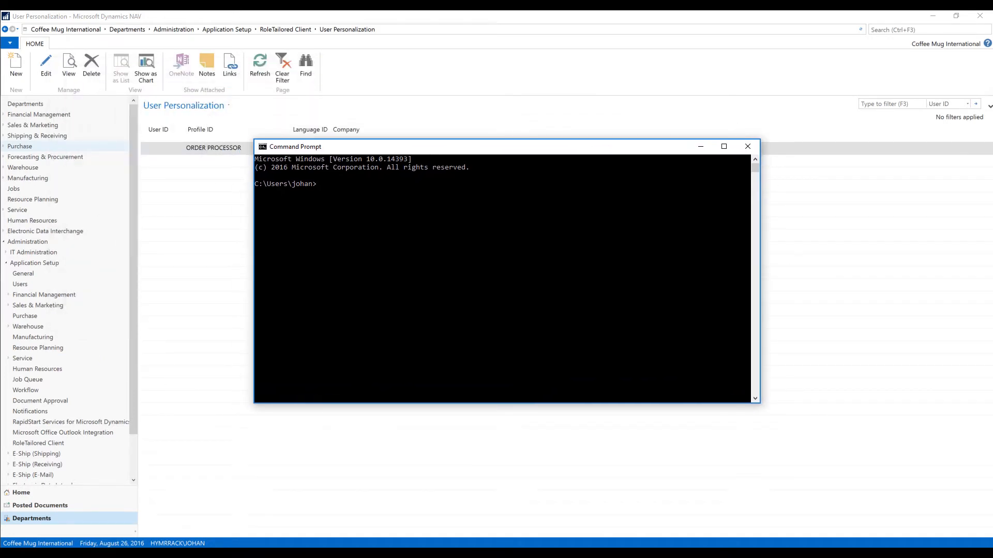
Navigate to Program Files (x86)\Microsoft Dynamics NAV\90\RoleTailored Client in Command Prompt
{"action": "type", "text": "cd \\"}
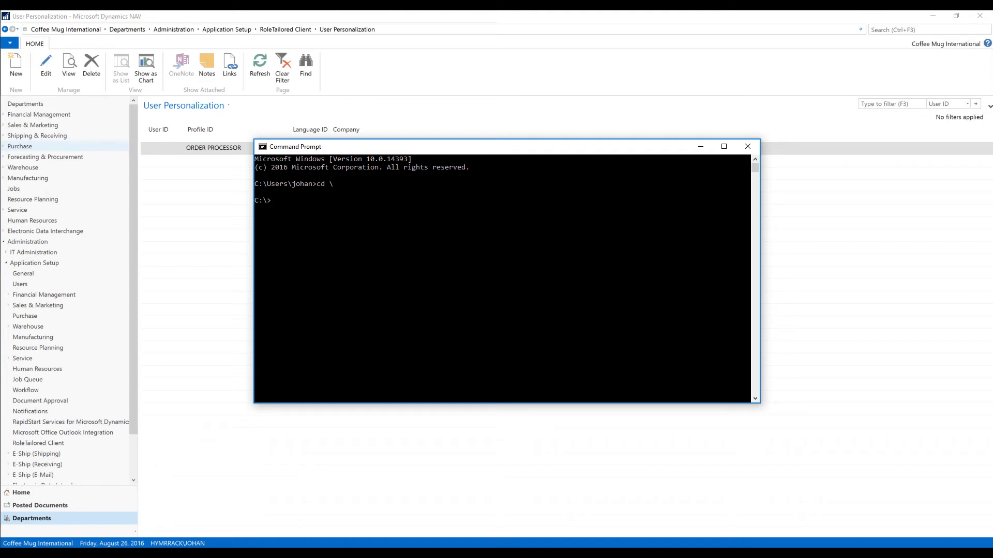
{"action": "type", "text": "cd program fi"}
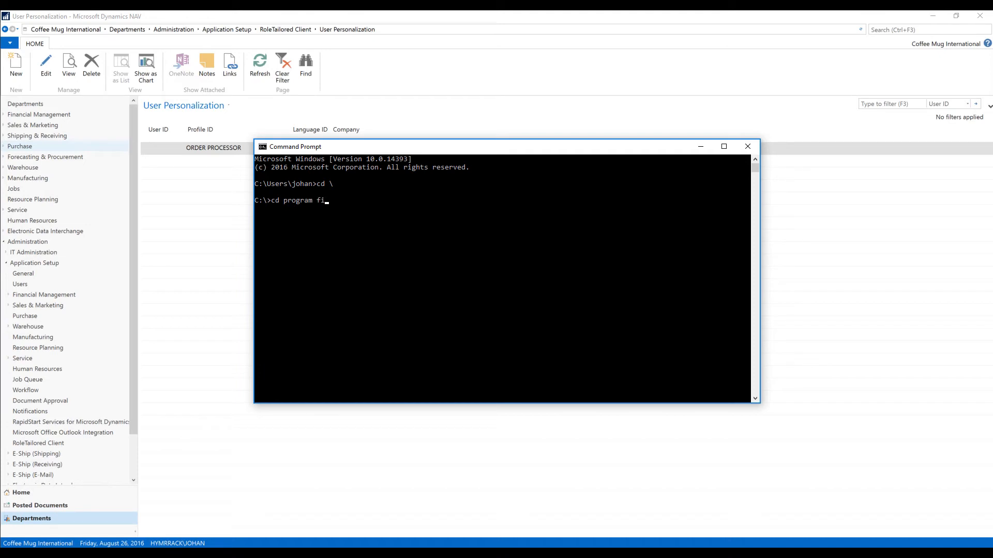
{"action": "type", "text": "les ("}
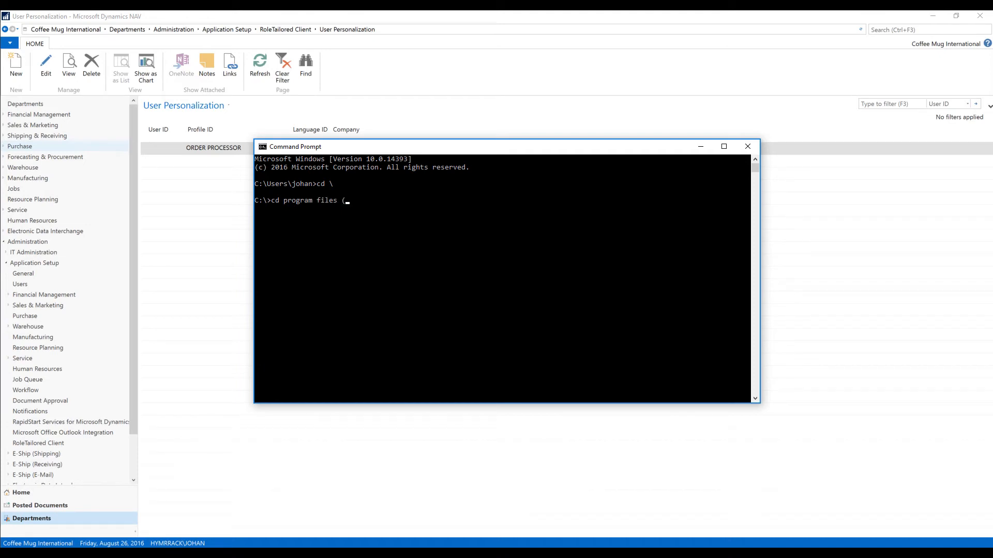
{"action": "type", "text": "x86"}
{"action": "type", "text": "cd"}
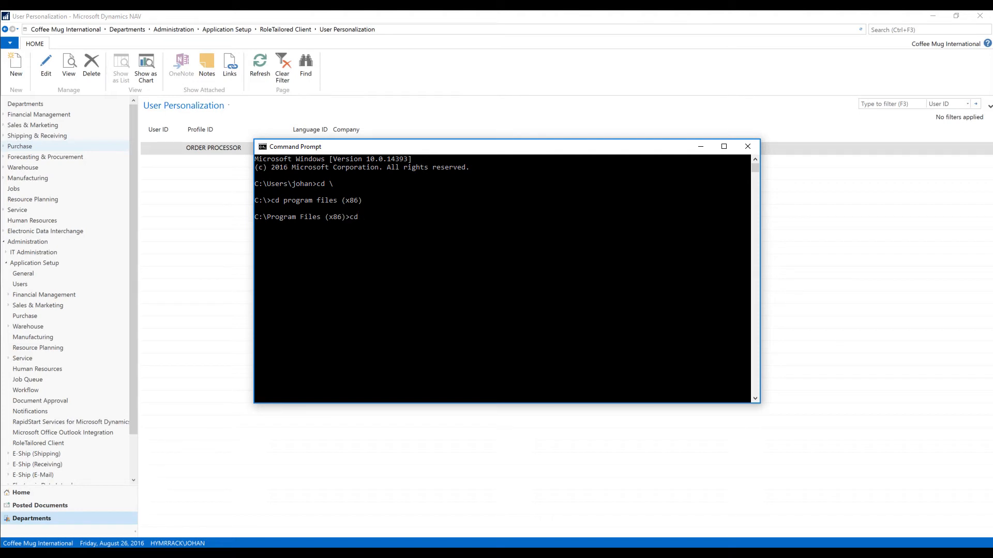
{"action": "type", "text": "microsoft dynamics nav"}
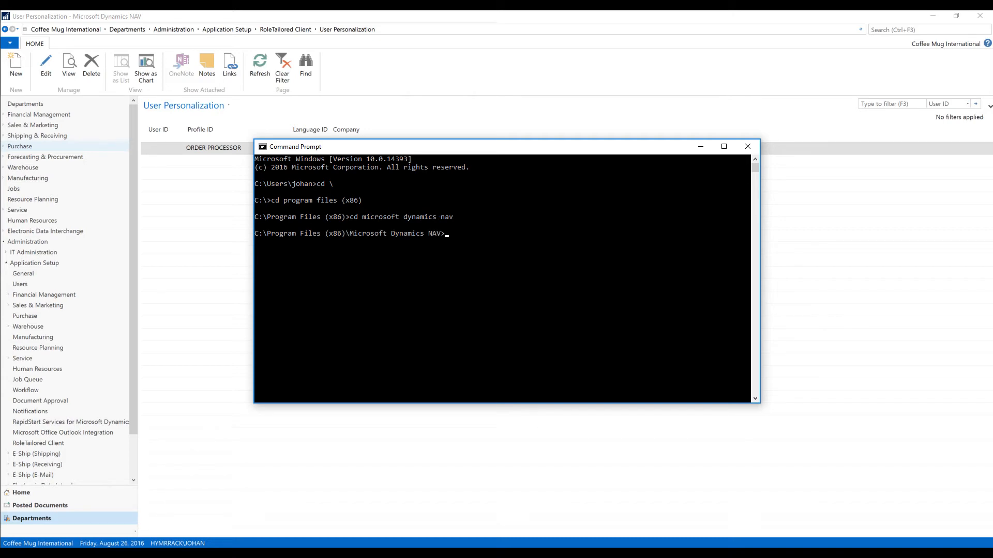
{"action": "type", "text": "cd"}
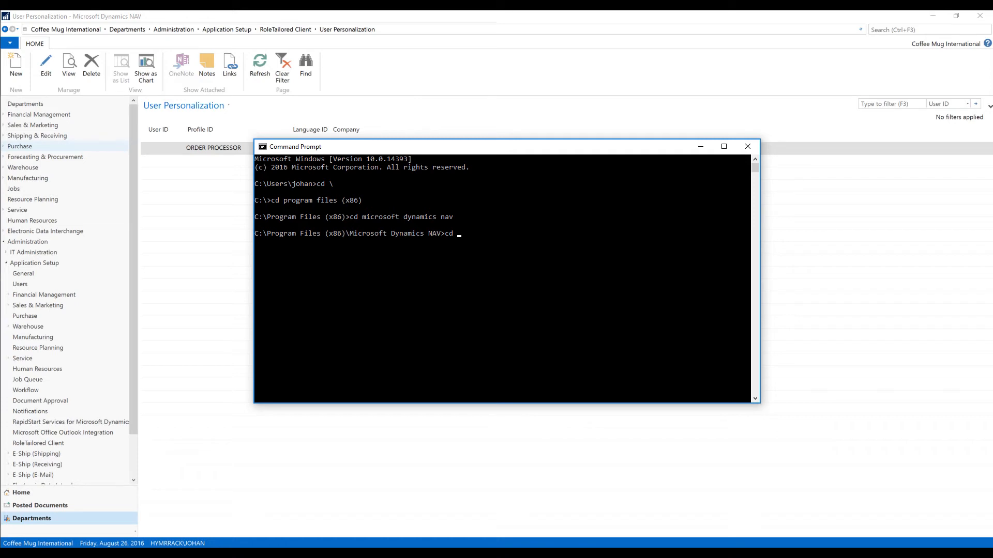
{"action": "type", "text": "dir"}
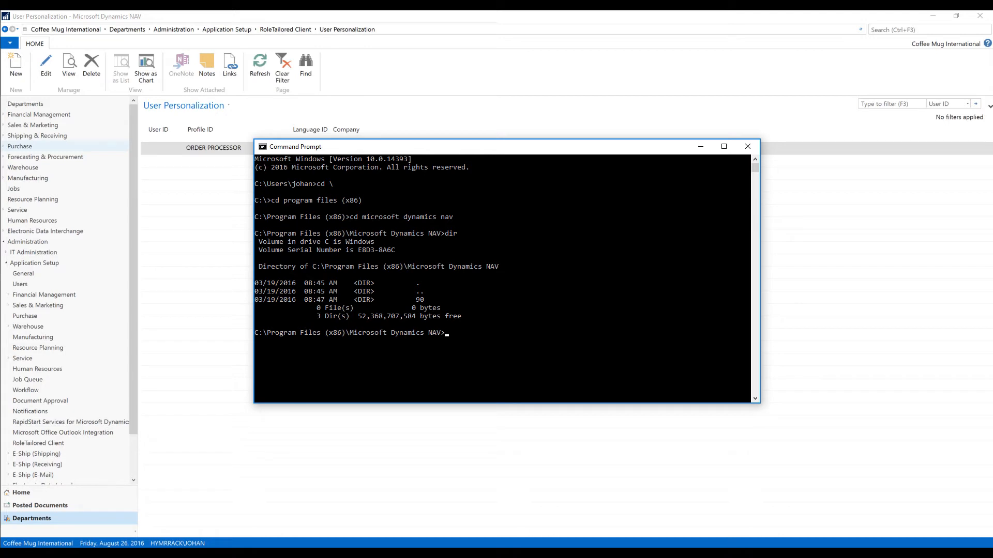
{"action": "type", "text": "cd 90"}
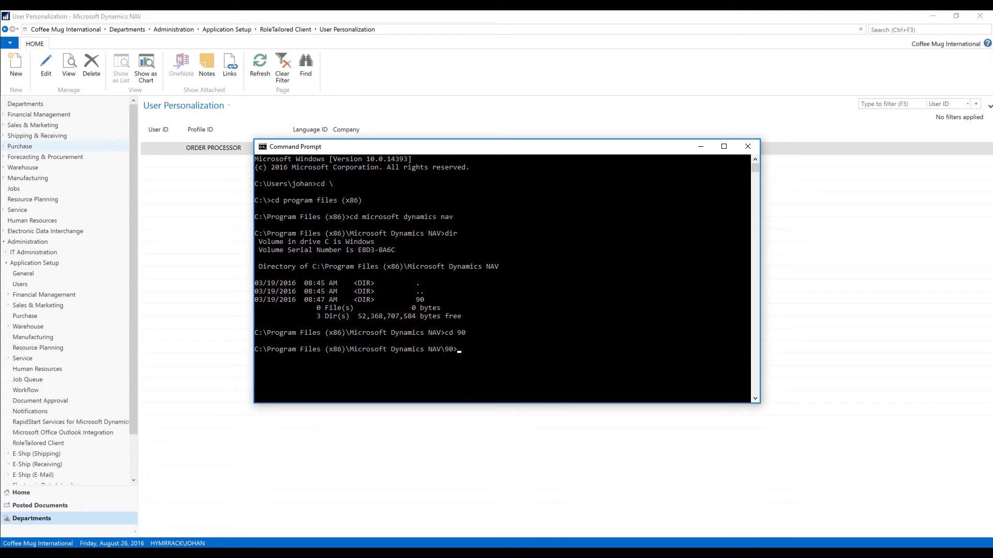
{"action": "type", "text": "dir"}
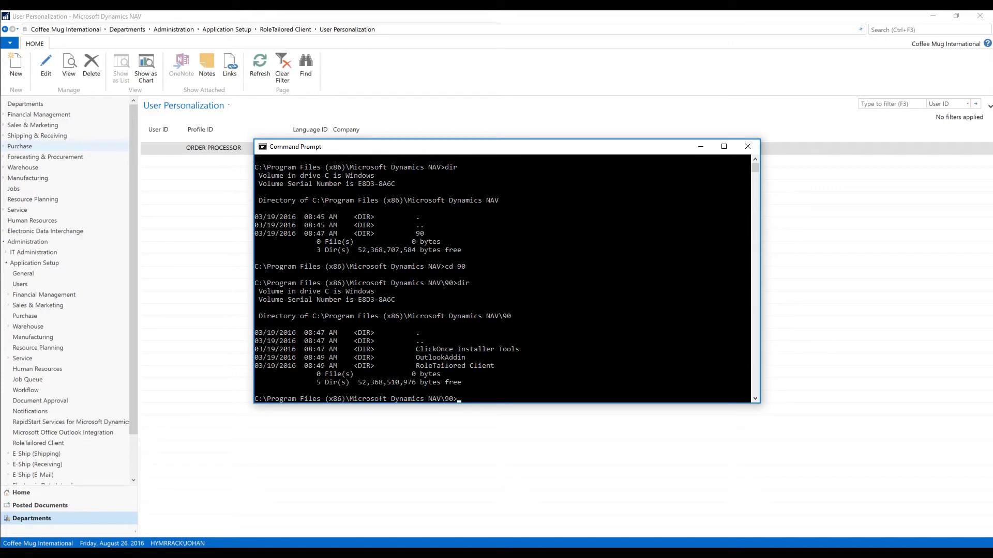
{"action": "type", "text": "cd rolet"}
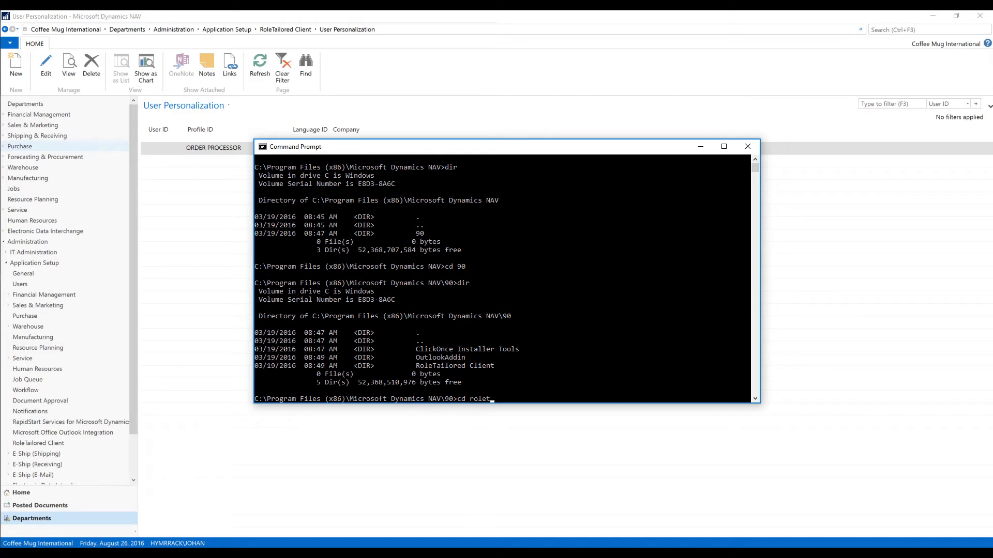
{"action": "type", "text": "ailored client"}
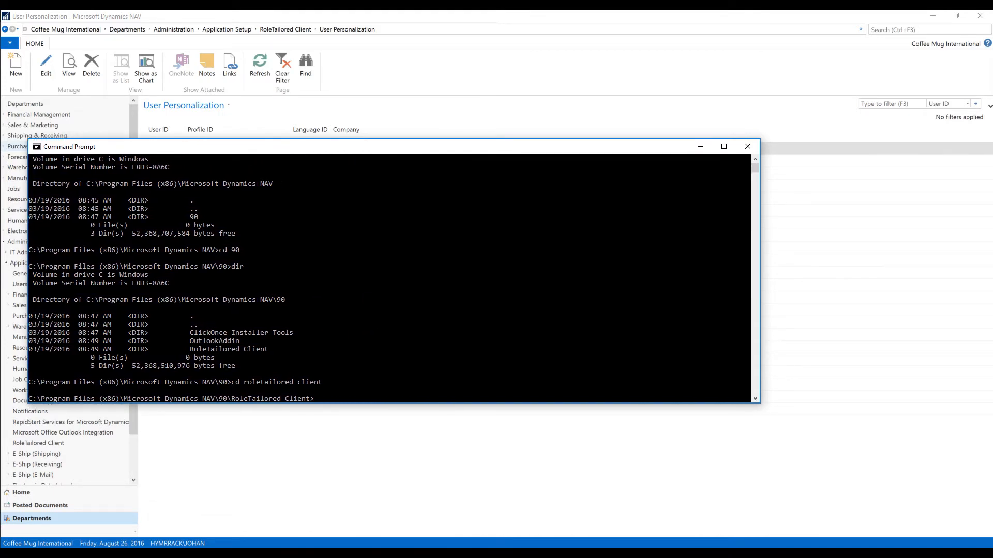
Run microsoft.dynamics.nav.client.exe -configure -profile:"COFFEESP" to launch the client in configuration mode
{"action": "type", "text": "microso"}
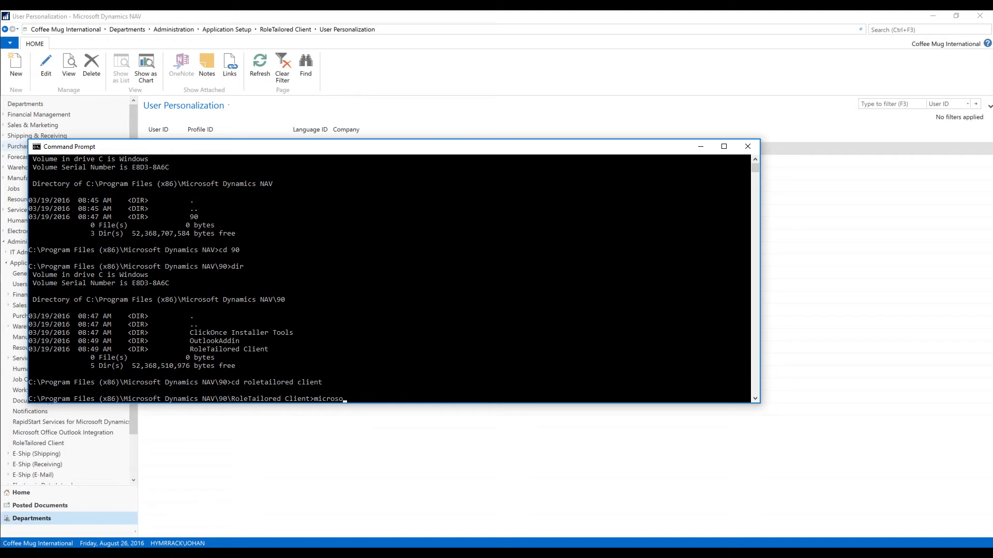
{"action": "type", "text": "ft.dyn"}
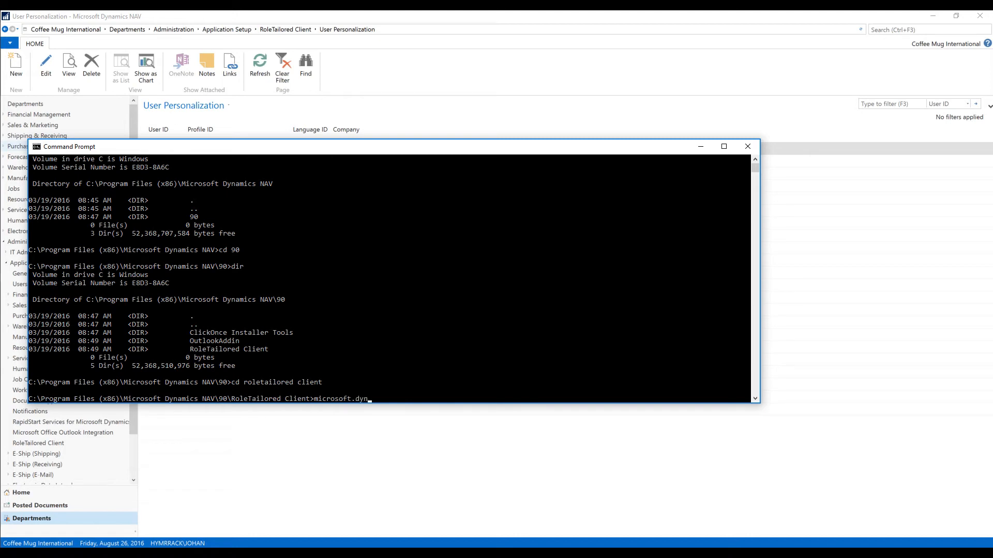
{"action": "type", "text": "amics.nav.client"}
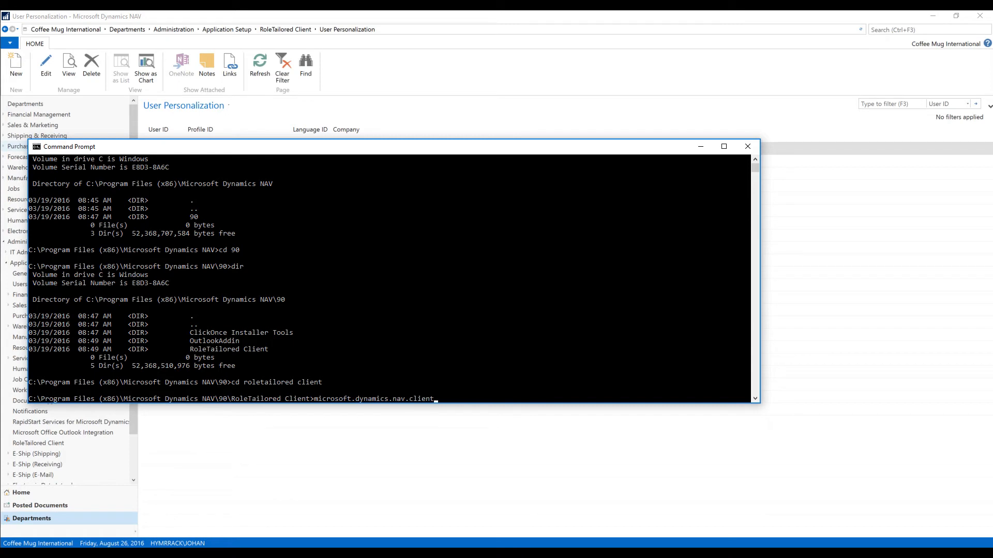
{"action": "type", "text": "."}
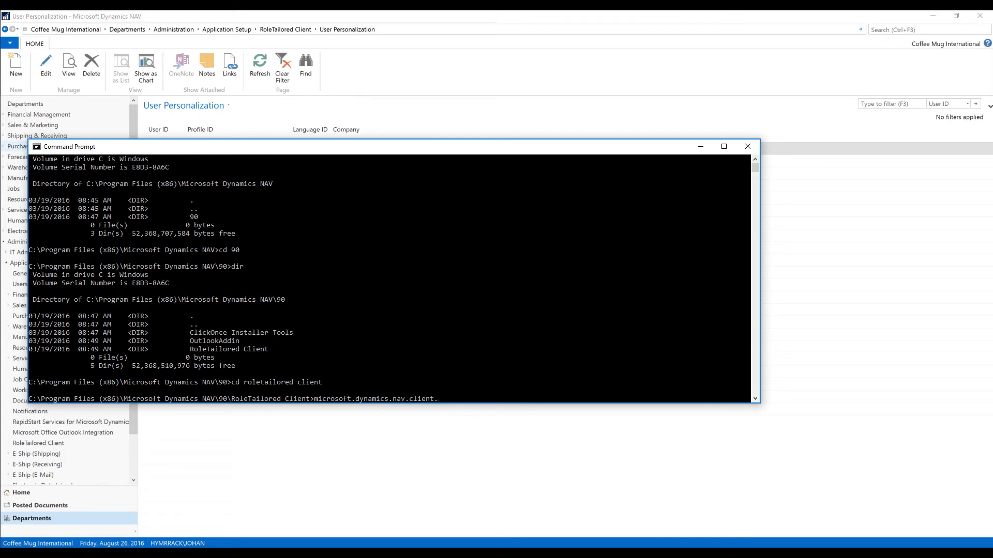
{"action": "type", "text": "exe"}
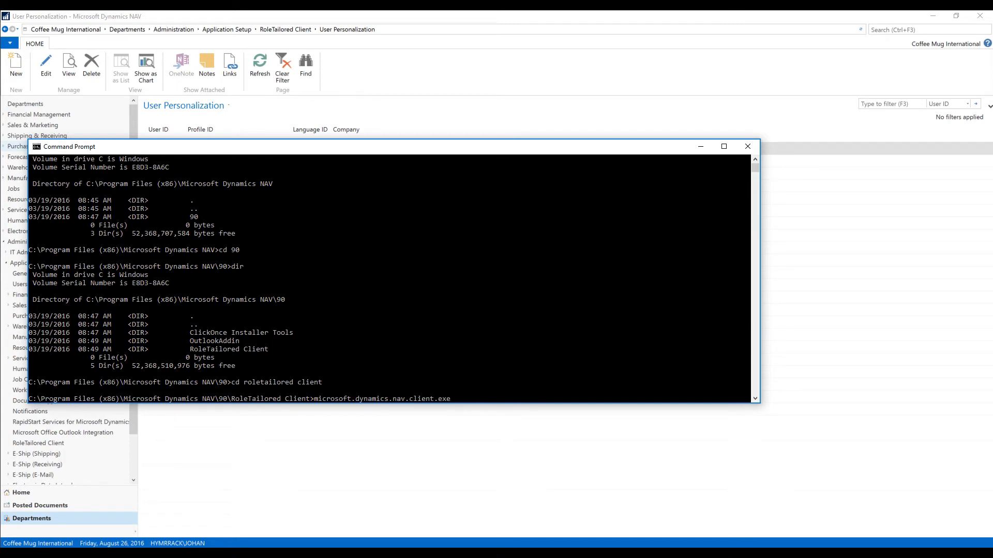
{"action": "type", "text": "-conf"}
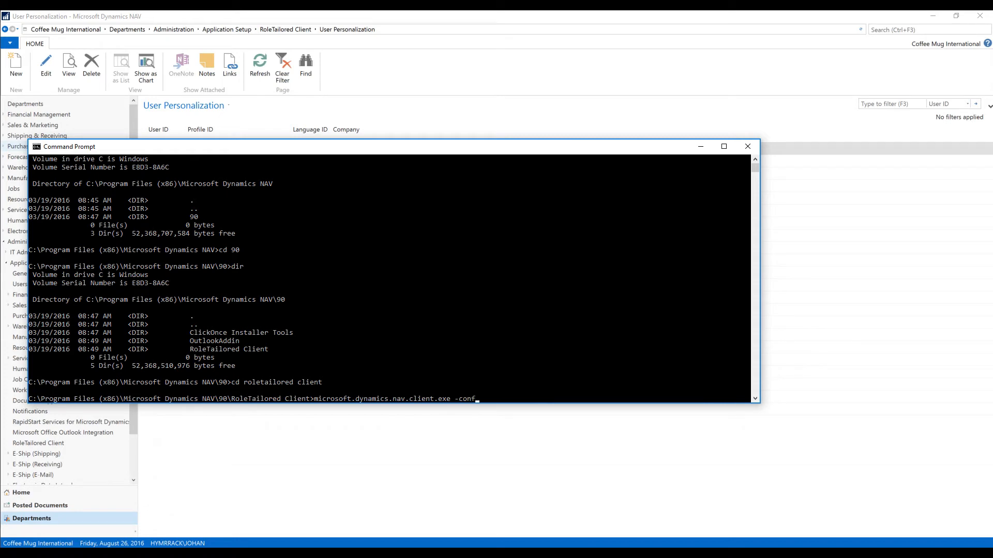
{"action": "type", "text": "igure"}
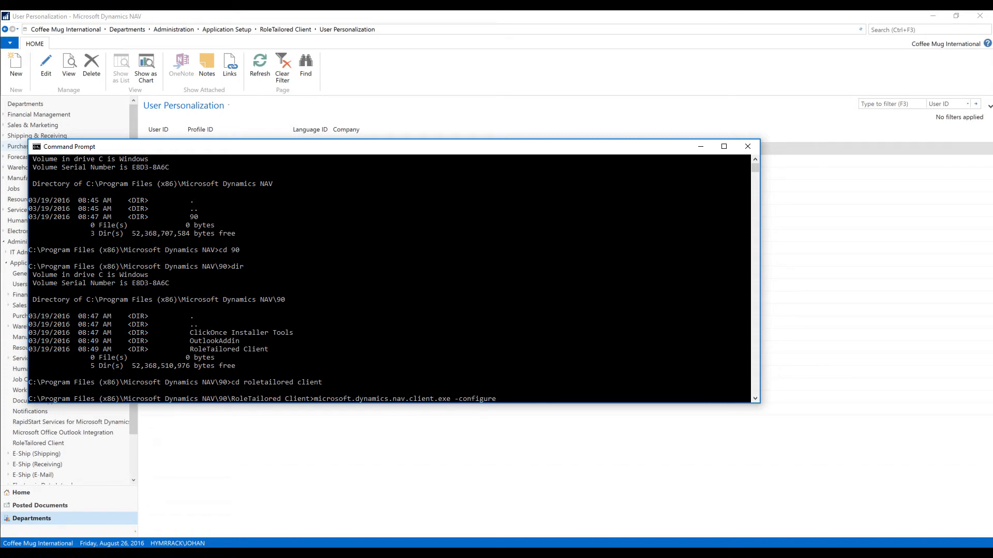
{"action": "type", "text": "-profile"}
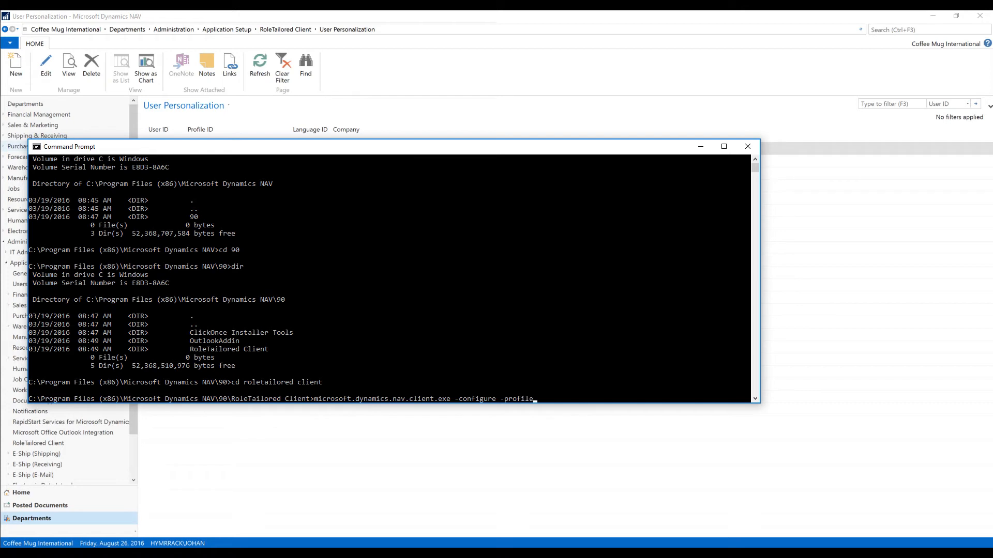
{"action": "type", "text": ":"}
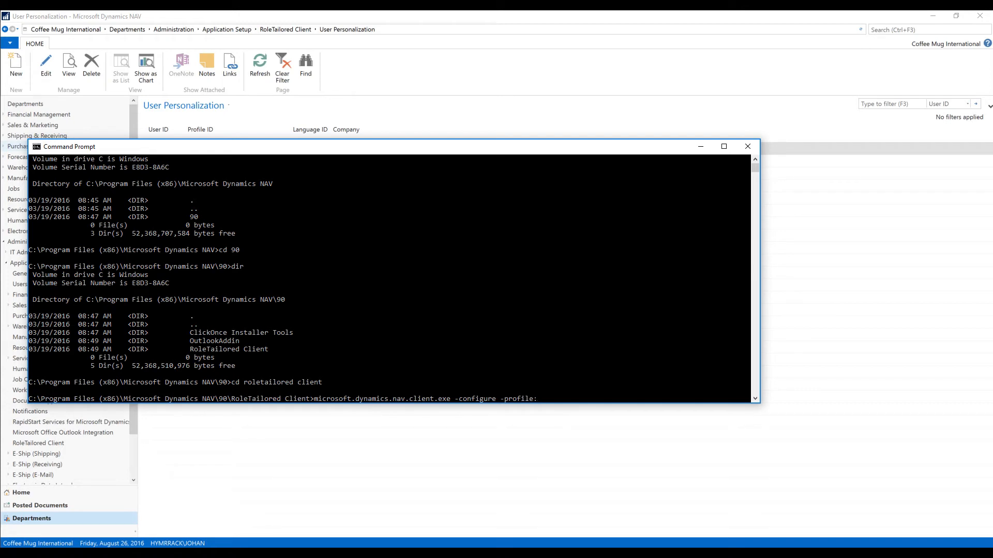
{"action": "type", "text": "\""}
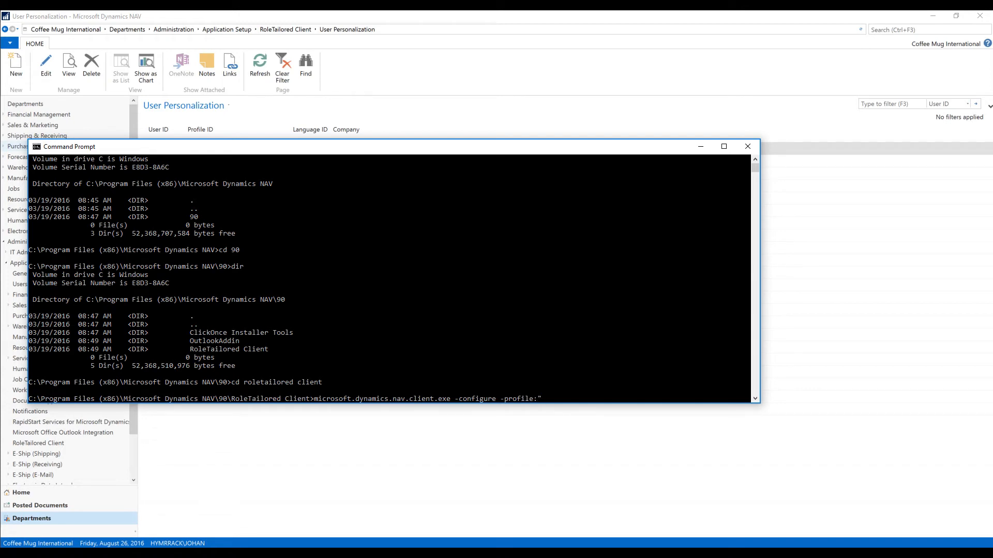
{"action": "type", "text": "COF"}
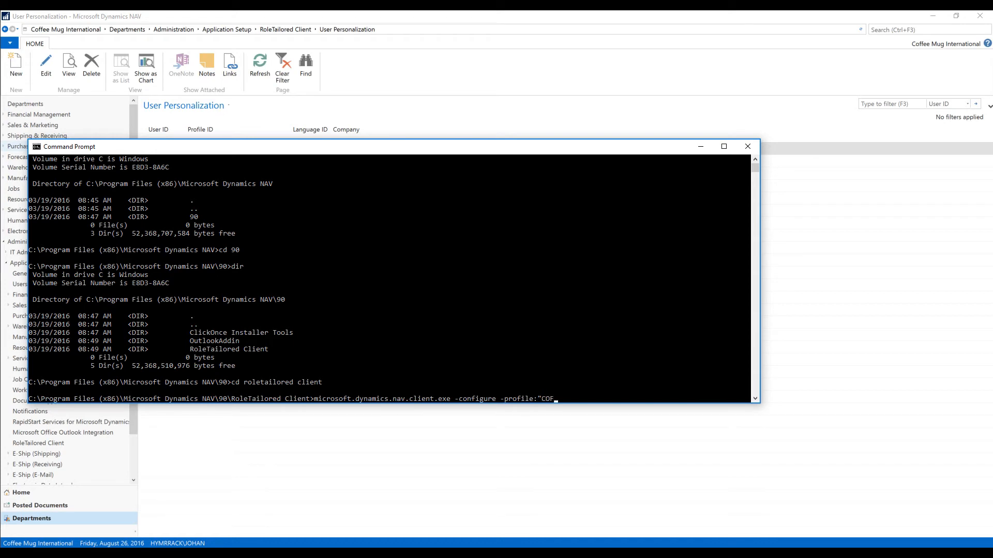
{"action": "type", "text": "FEESP"}
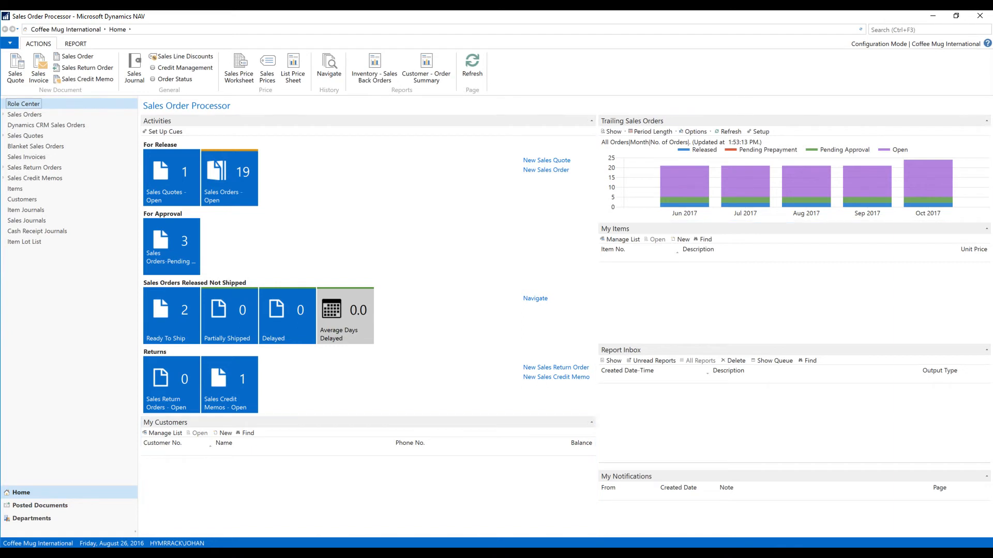
{"action": "mouse_move", "coordinate": [915, 44]}
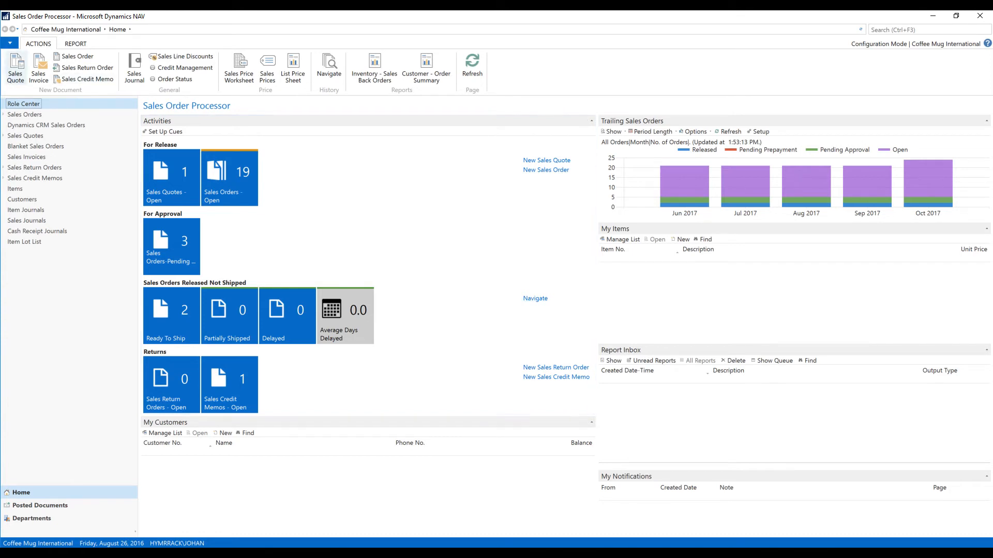
Remove the History and Reports groups from the role center's Actions ribbon via Customize Ribbon
{"action": "left_click", "coordinate": [9, 42]}
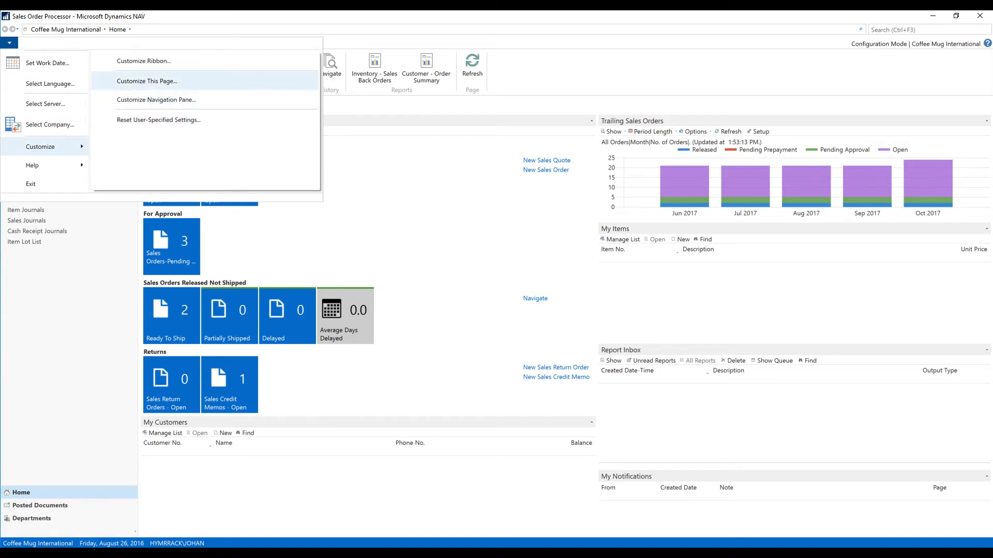
{"action": "left_click", "coordinate": [143, 61]}
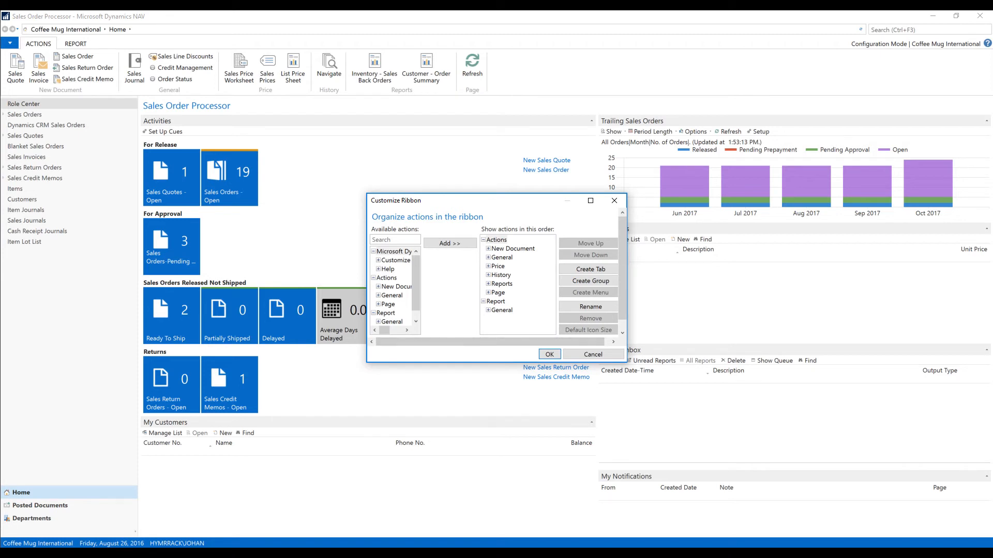
{"action": "left_click", "coordinate": [501, 275]}
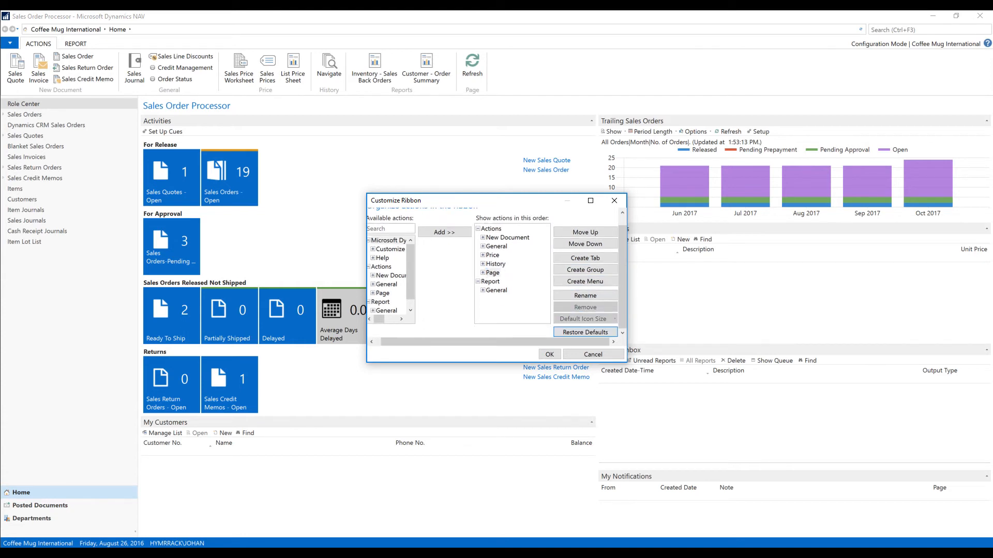
{"action": "left_click", "coordinate": [496, 264]}
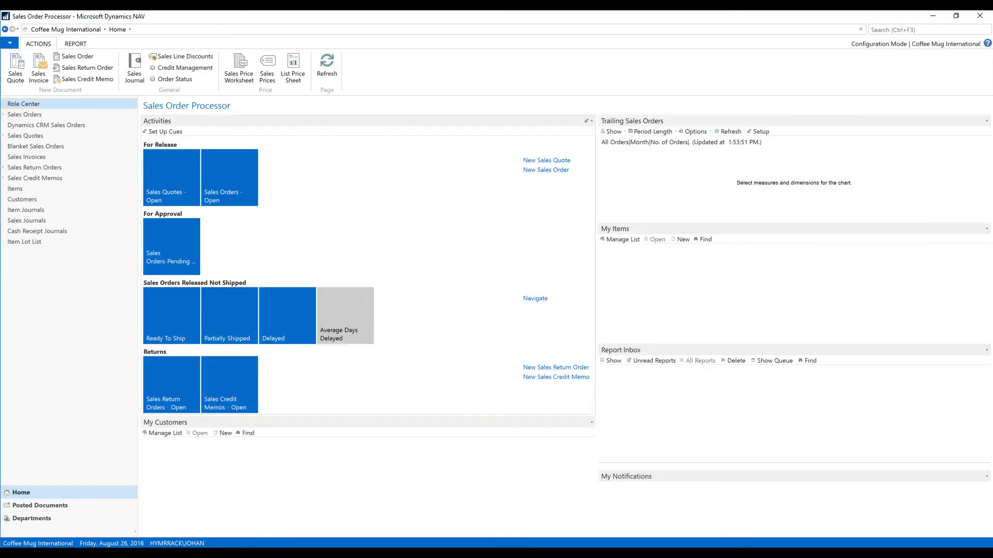
Remove My Items, Report Inbox, My Notifications and My Customers, leaving Activities and Trailing Sales Orders
{"action": "left_click", "coordinate": [9, 44]}
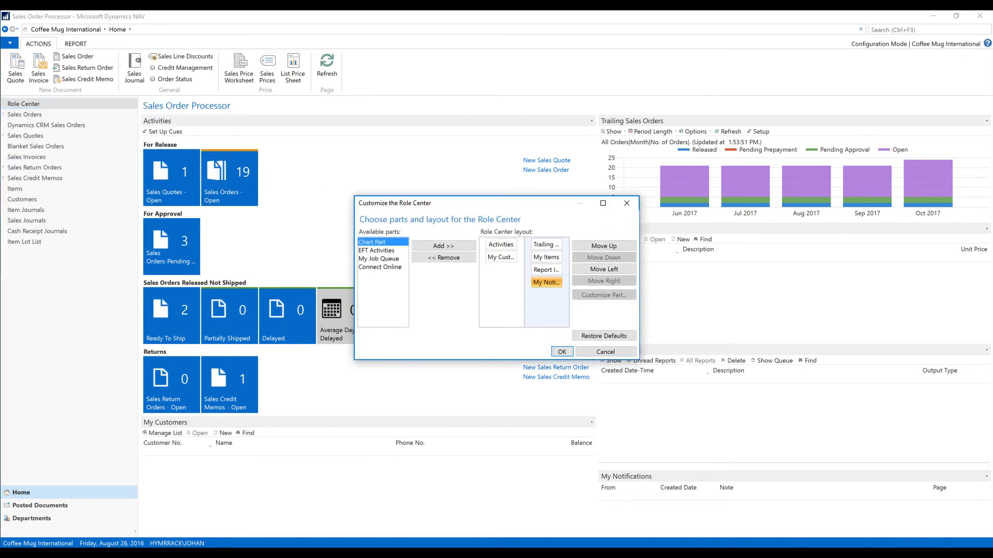
{"action": "left_click", "coordinate": [546, 270]}
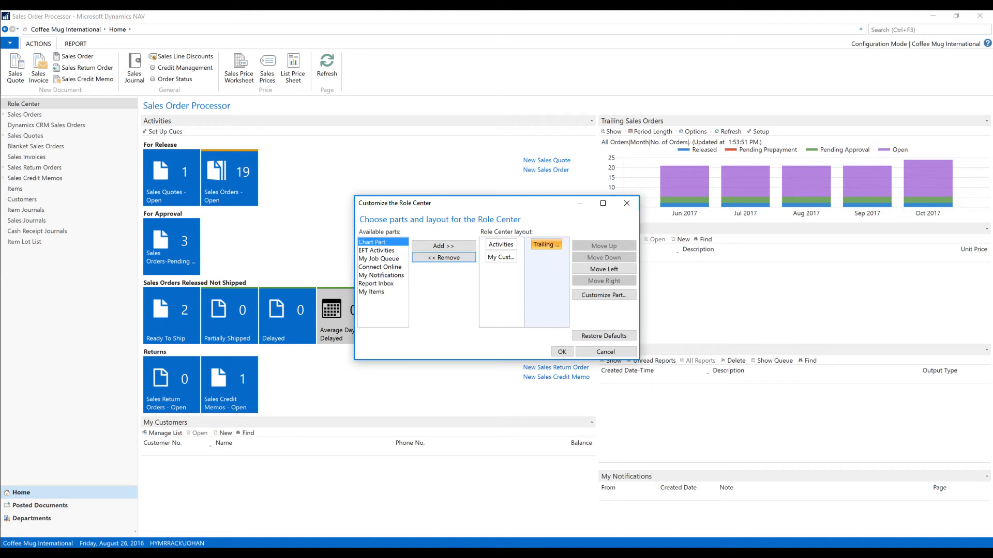
{"action": "left_click", "coordinate": [500, 258]}
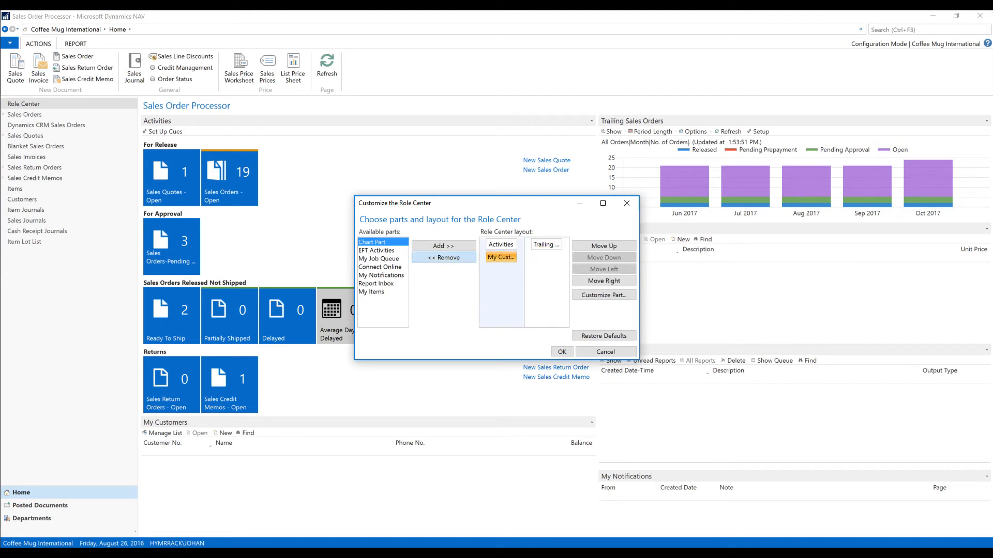
{"action": "left_click", "coordinate": [443, 258]}
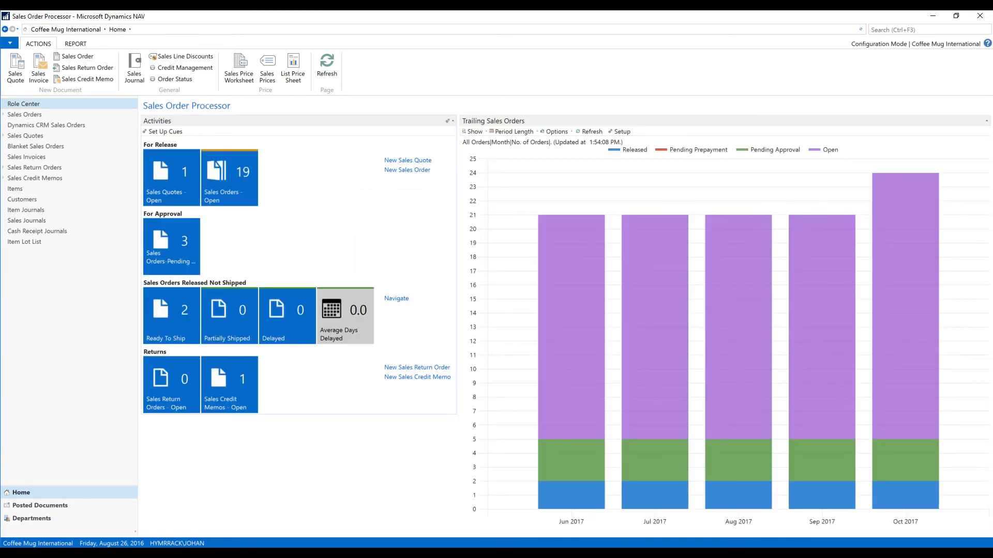
Remove the Returns cues (return orders, credit memos) from the Activities part's shown list
{"action": "left_click", "coordinate": [447, 120]}
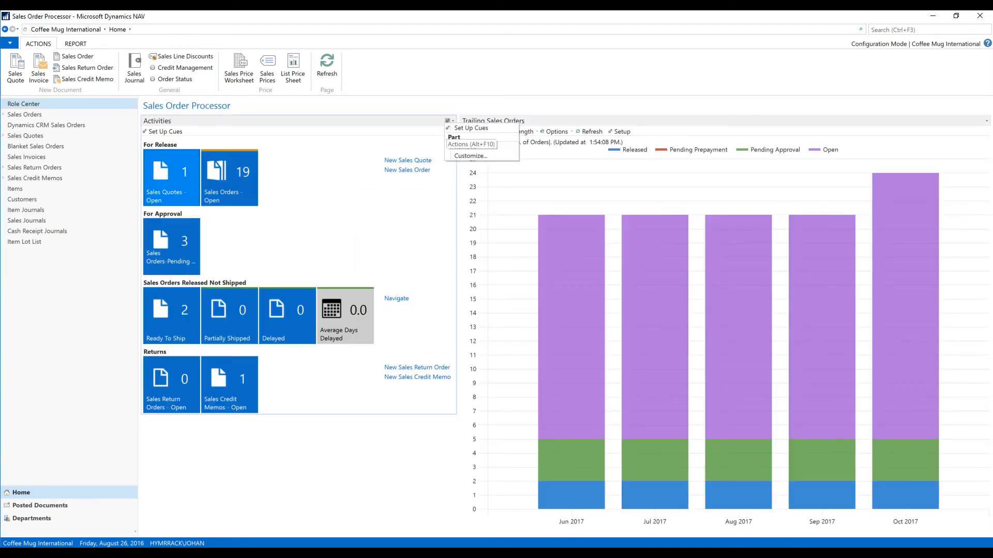
{"action": "left_click", "coordinate": [470, 156]}
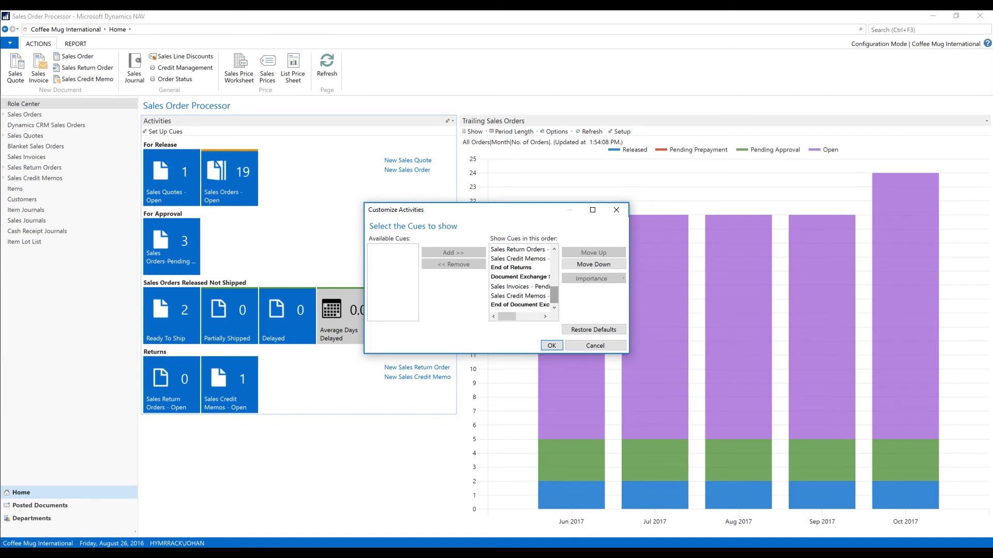
{"action": "left_click", "coordinate": [512, 267]}
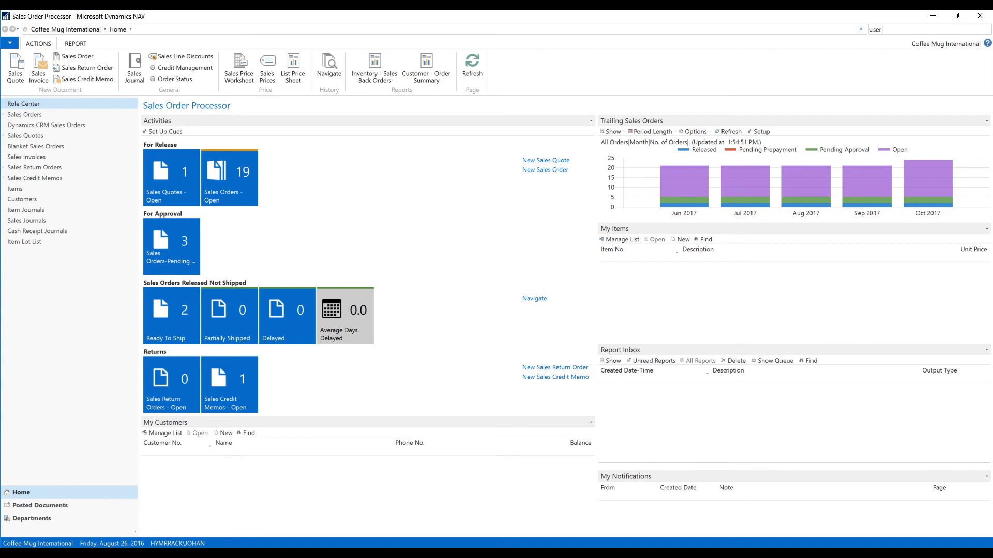
In User Personalization, change the user's Profile ID from ORDER PROCESSOR to COFFEESP
{"action": "type", "text": "user prof"}
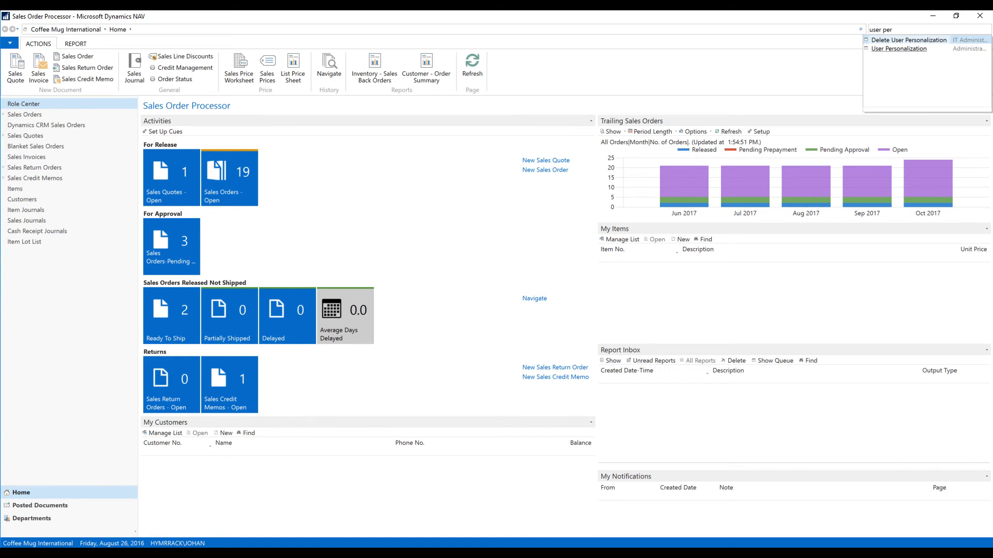
{"action": "left_click", "coordinate": [898, 49]}
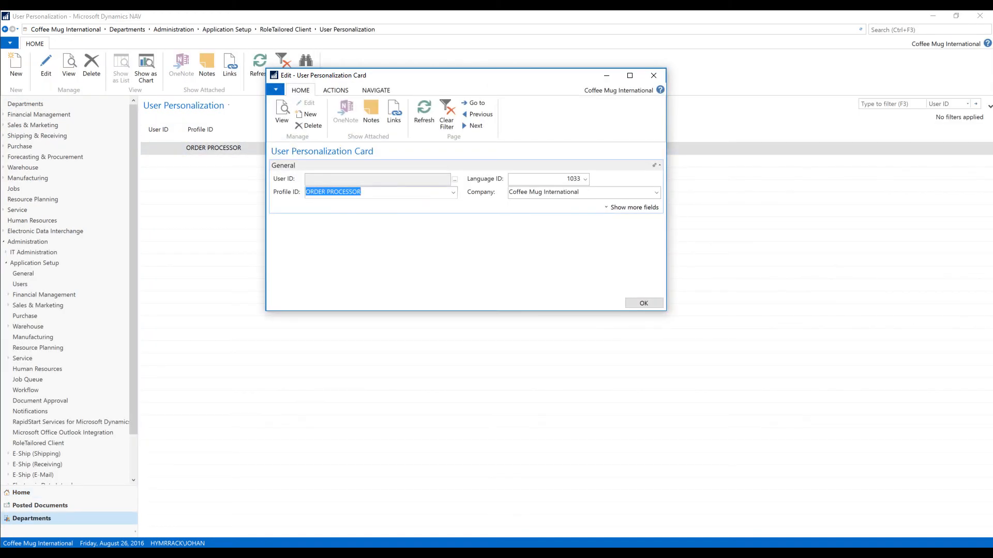
{"action": "left_click", "coordinate": [452, 192]}
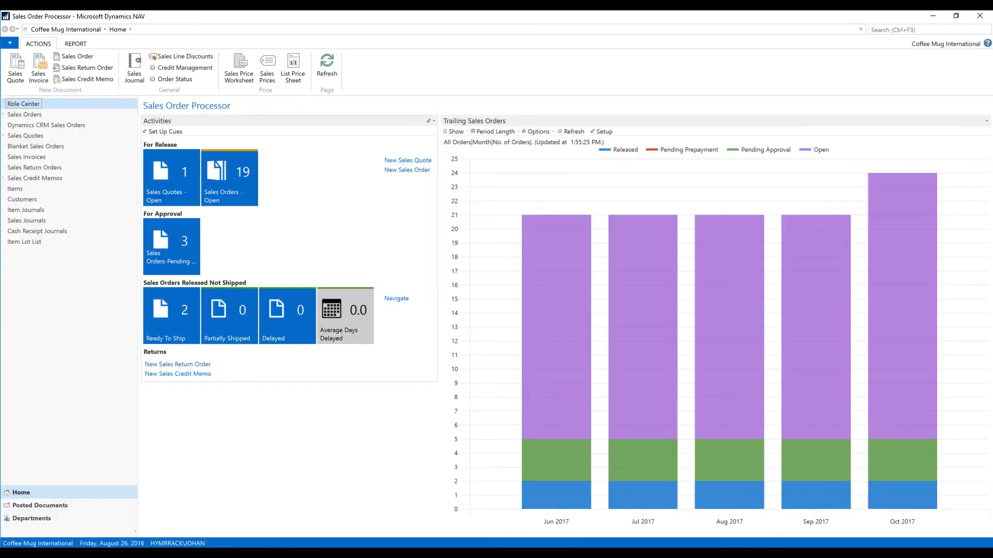
{"action": "mouse_move", "coordinate": [171, 311]}
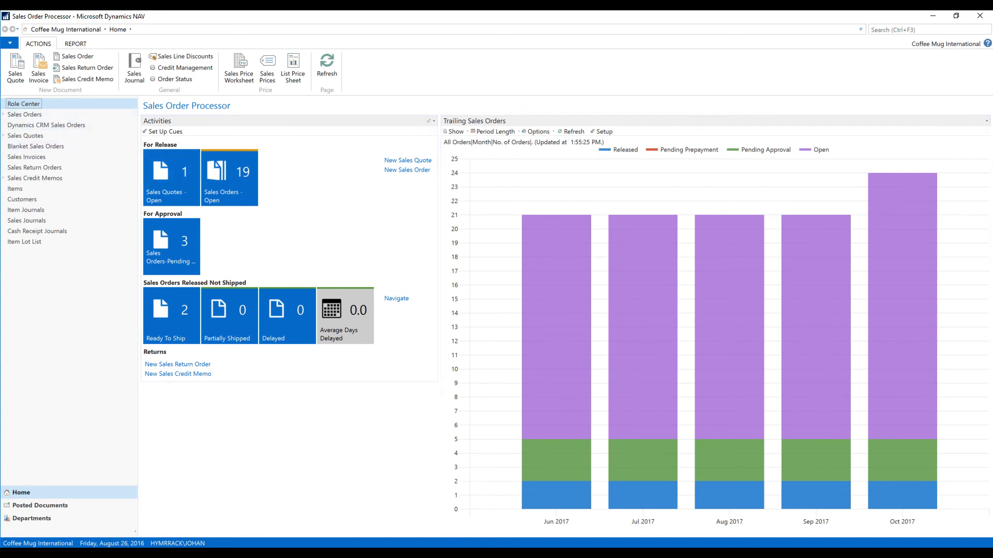
{"action": "left_click", "coordinate": [9, 42]}
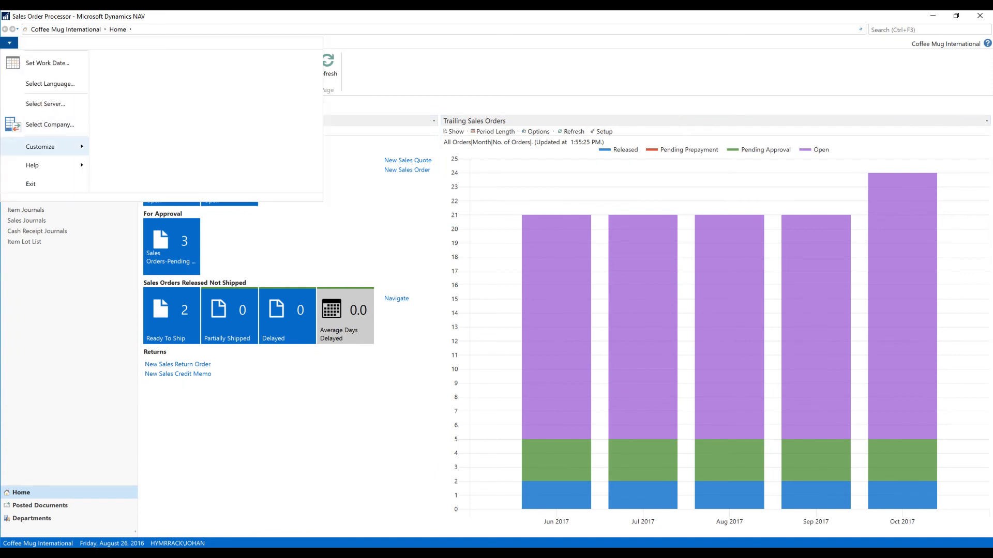
{"action": "left_click", "coordinate": [40, 145]}
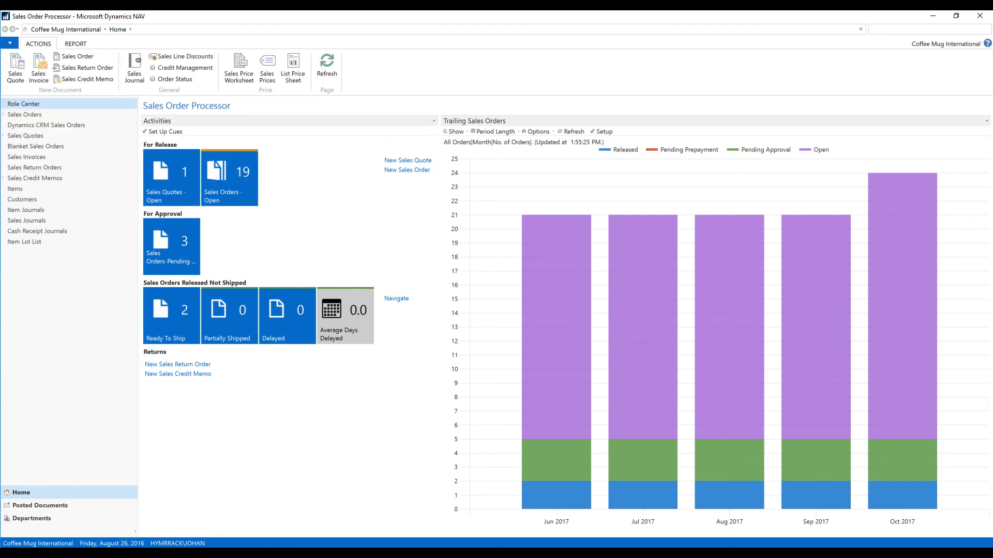
In User Personalization, change the user's Profile ID from COFFEESP back to ORDER PROCESSOR
{"action": "type", "text": "user p"}
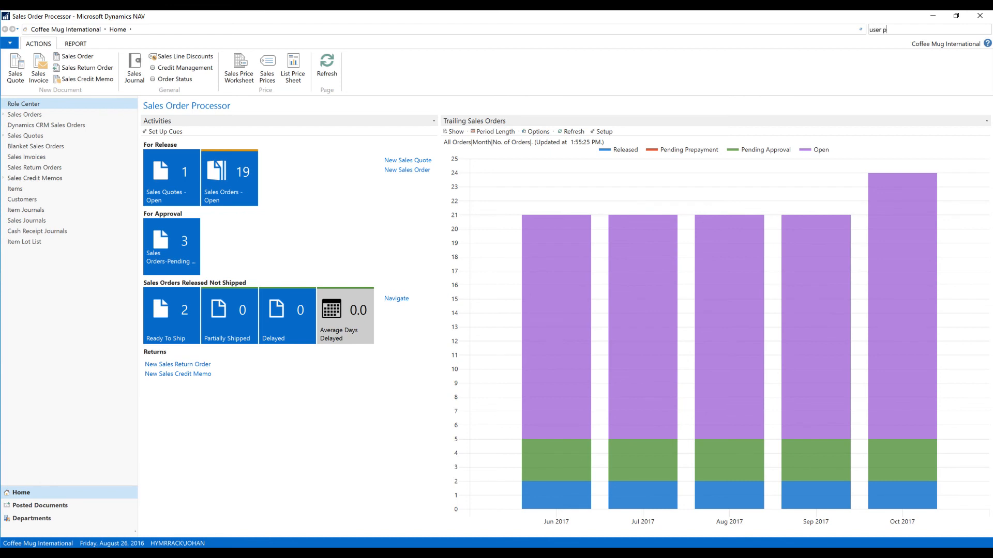
{"action": "type", "text": "er"}
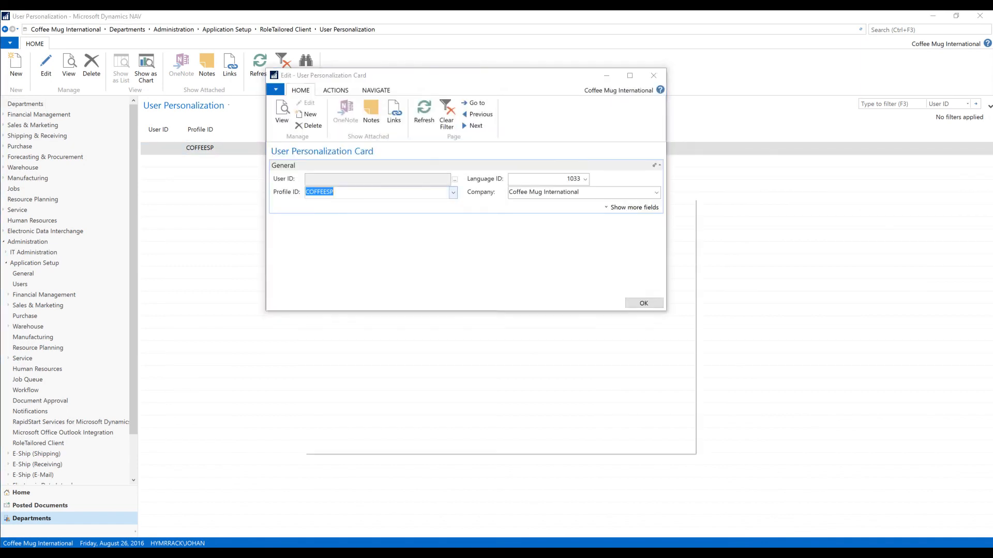
{"action": "left_click", "coordinate": [452, 192]}
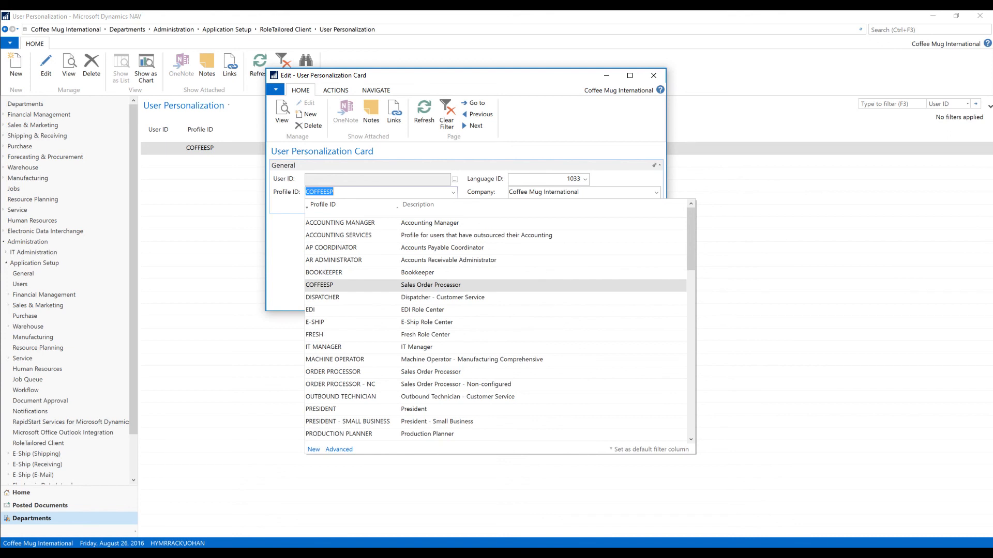
{"action": "left_click", "coordinate": [332, 371]}
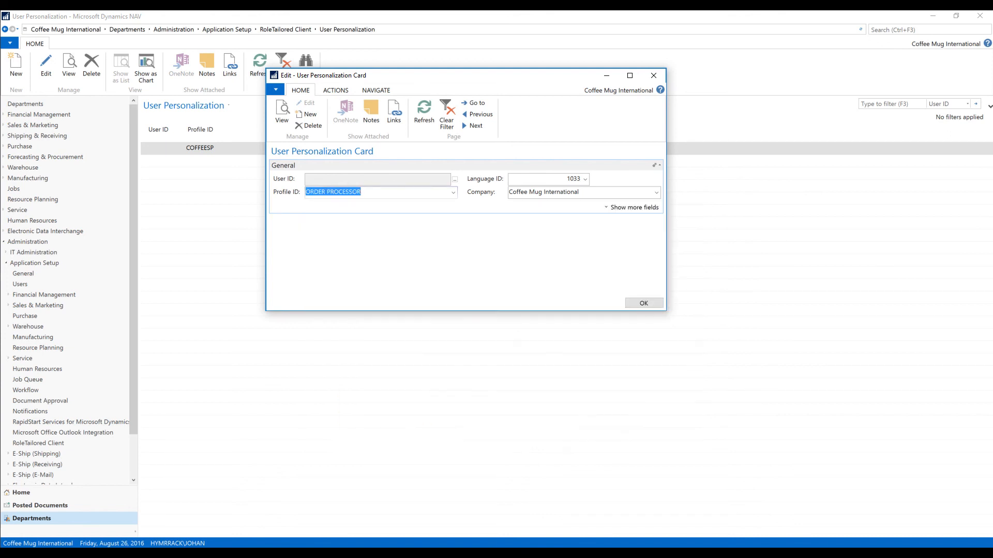
{"action": "left_click", "coordinate": [642, 304]}
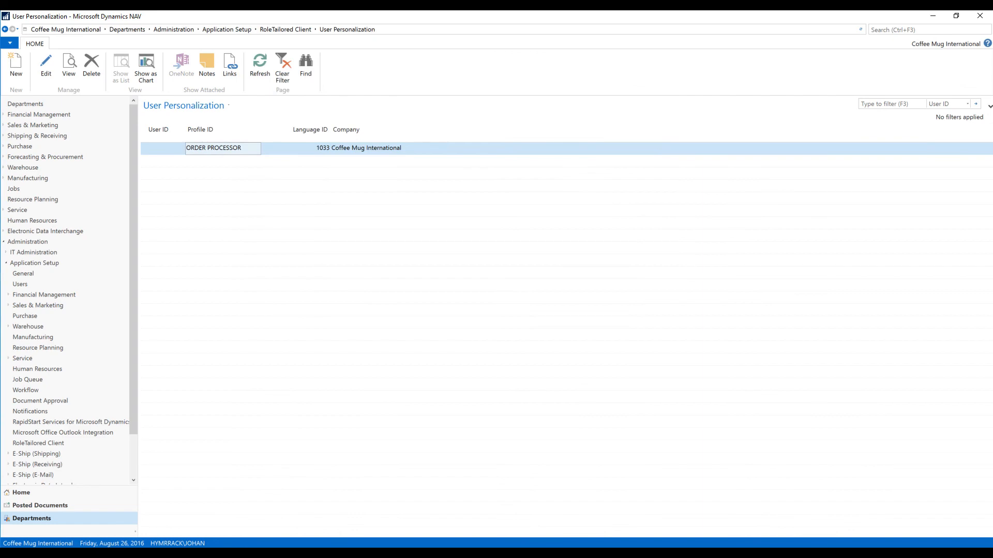